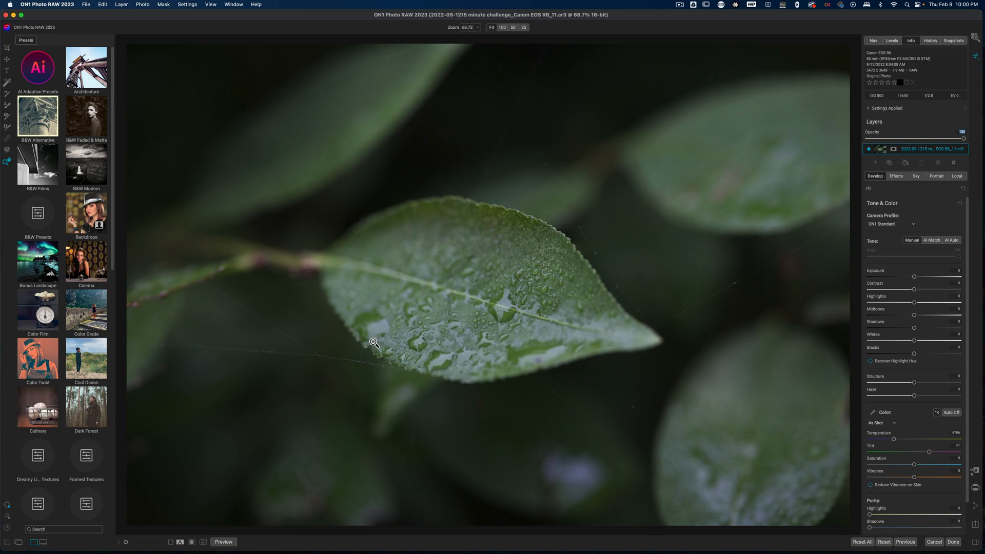
{"action": "mouse_move", "coordinate": [432, 447]}
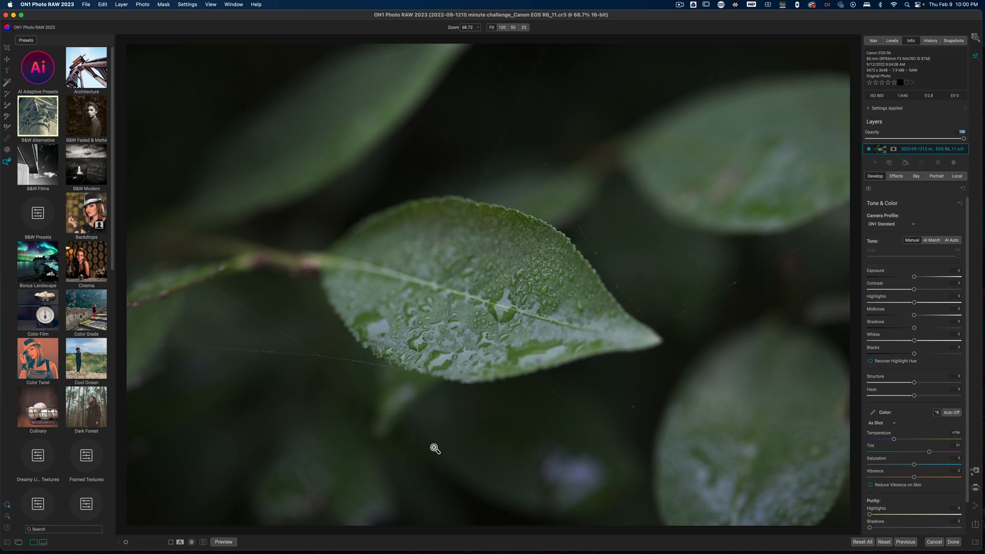
{"action": "mouse_move", "coordinate": [595, 450]}
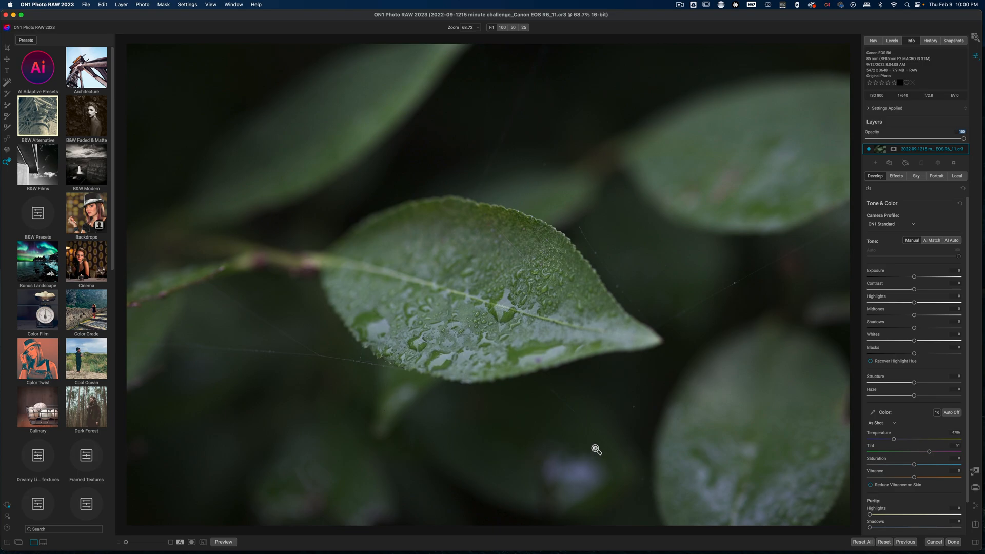
{"action": "mouse_move", "coordinate": [469, 415]}
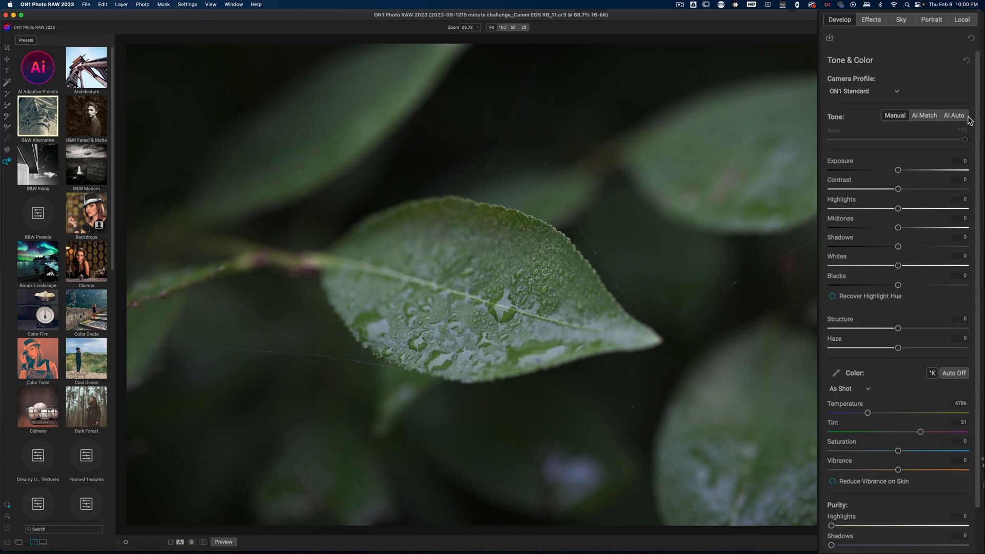
Replace the ON1 Standard camera profile with ON1 Vivid for richer greens.
{"action": "left_click", "coordinate": [865, 91]}
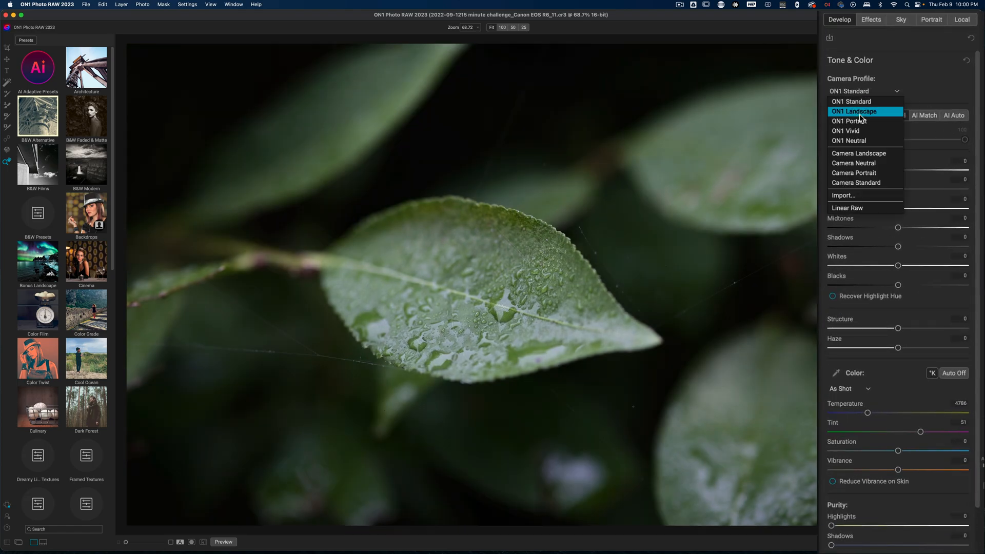
{"action": "mouse_move", "coordinate": [861, 126]}
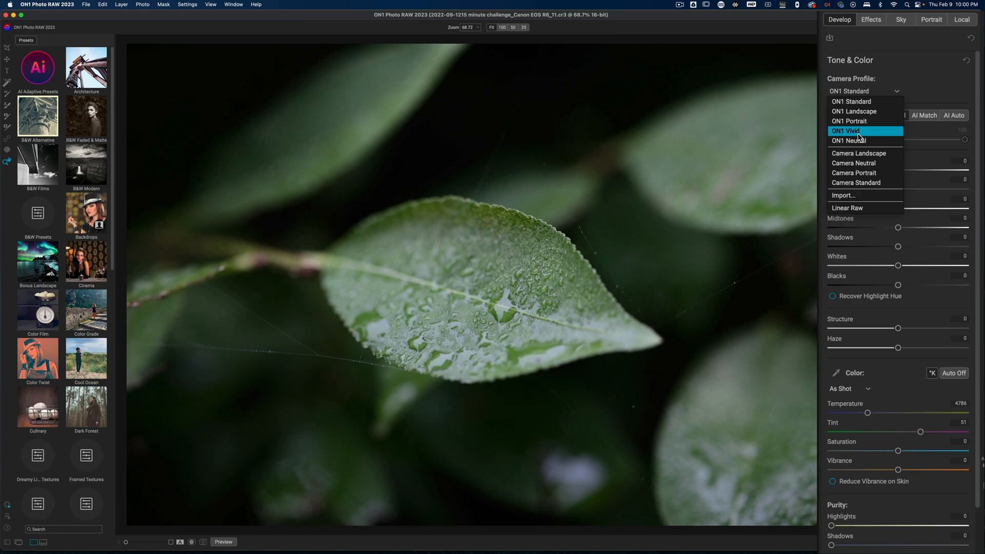
{"action": "left_click", "coordinate": [846, 131]}
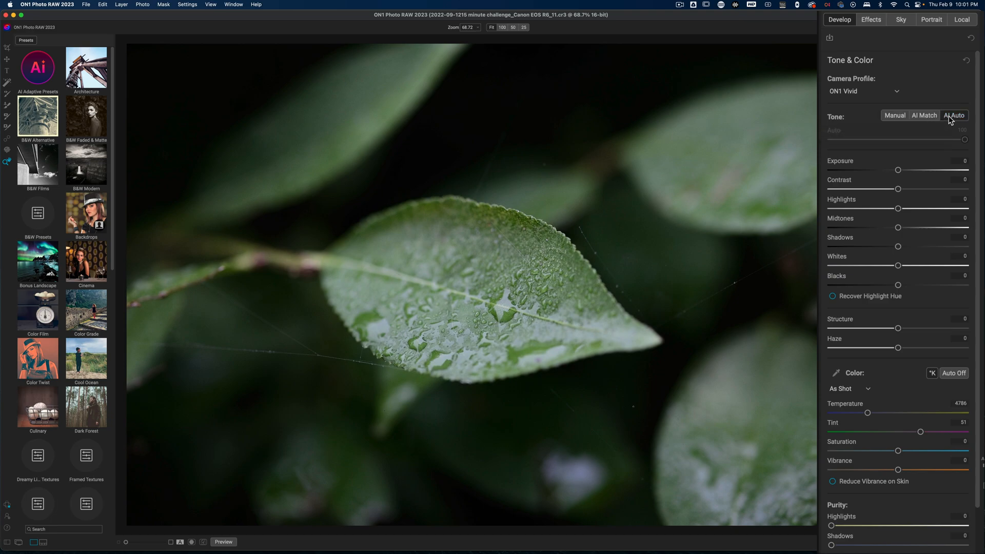
Apply AI Auto tone, then lower the Auto slider from 100 to 22.
{"action": "left_click", "coordinate": [954, 115]}
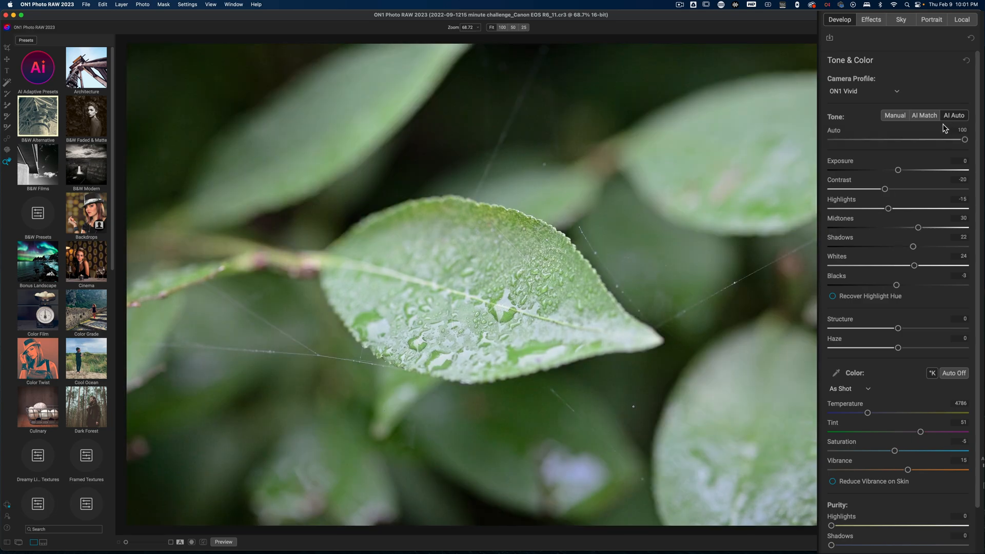
{"action": "left_click_drag", "start_coordinate": [966, 140], "coordinate": [907, 139]}
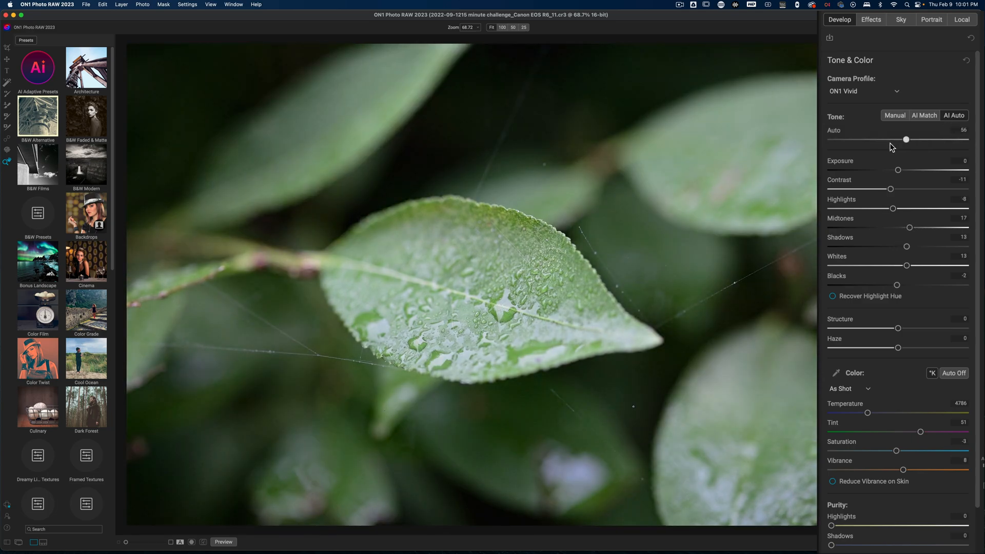
{"action": "left_click_drag", "start_coordinate": [906, 140], "coordinate": [865, 140]}
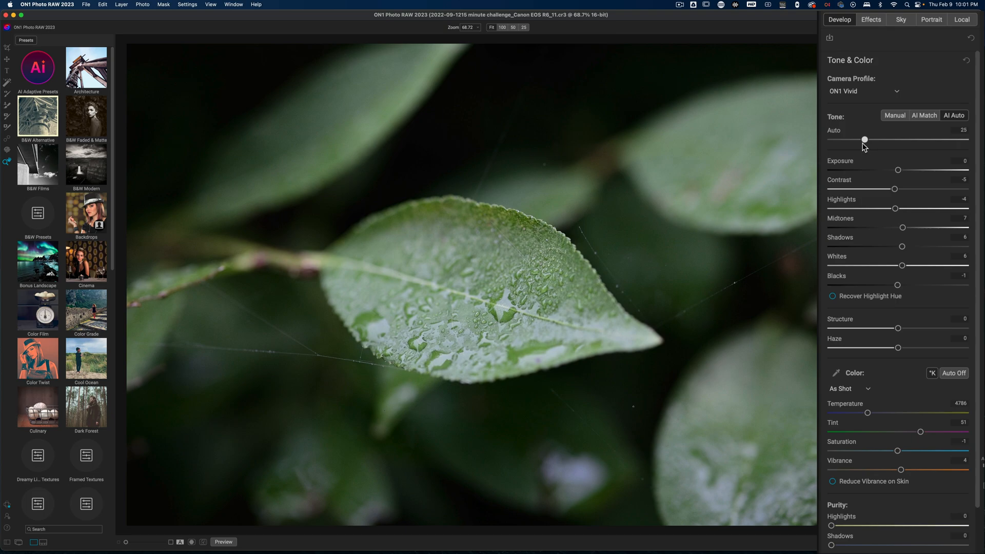
{"action": "left_click_drag", "start_coordinate": [864, 140], "coordinate": [862, 139]}
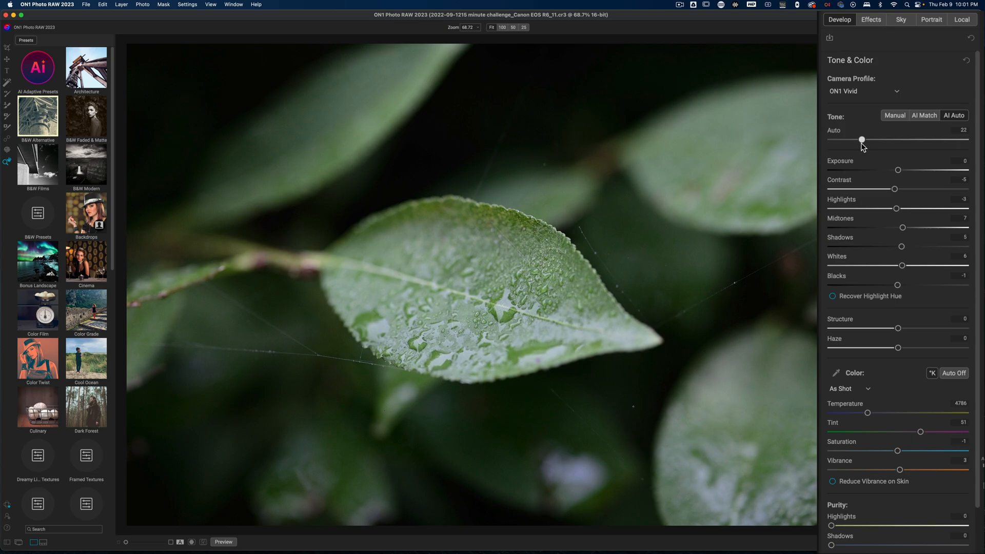
{"action": "mouse_move", "coordinate": [857, 139]}
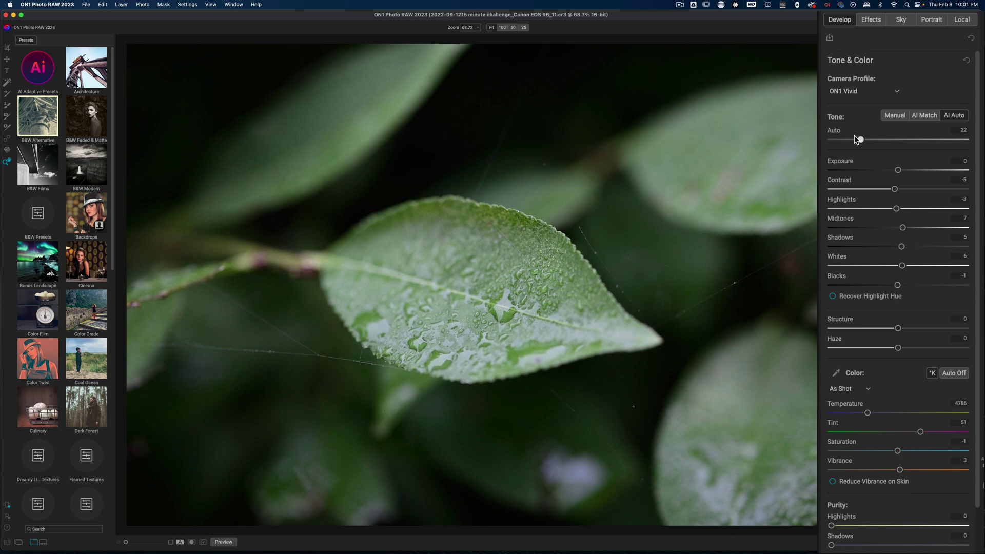
{"action": "mouse_move", "coordinate": [838, 442]}
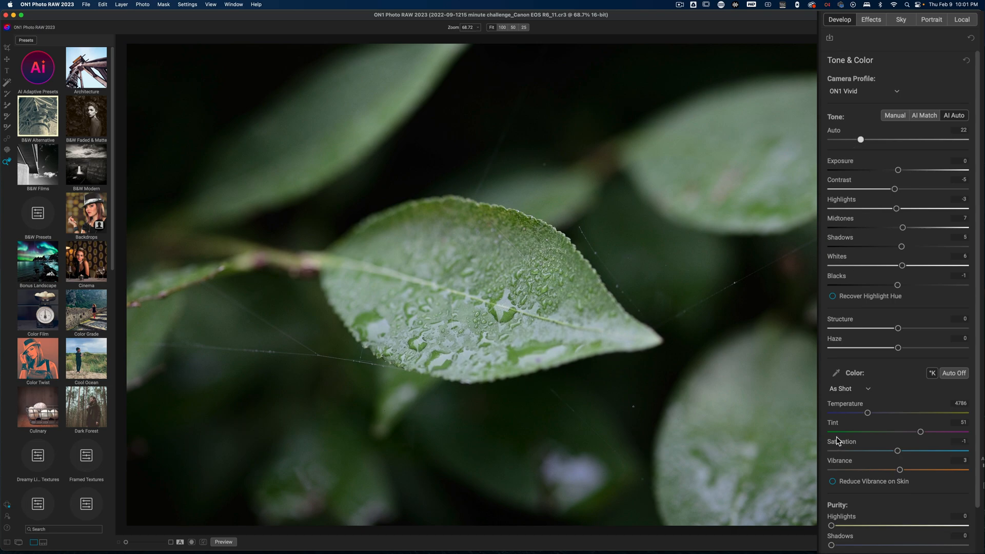
{"action": "mouse_move", "coordinate": [900, 472]}
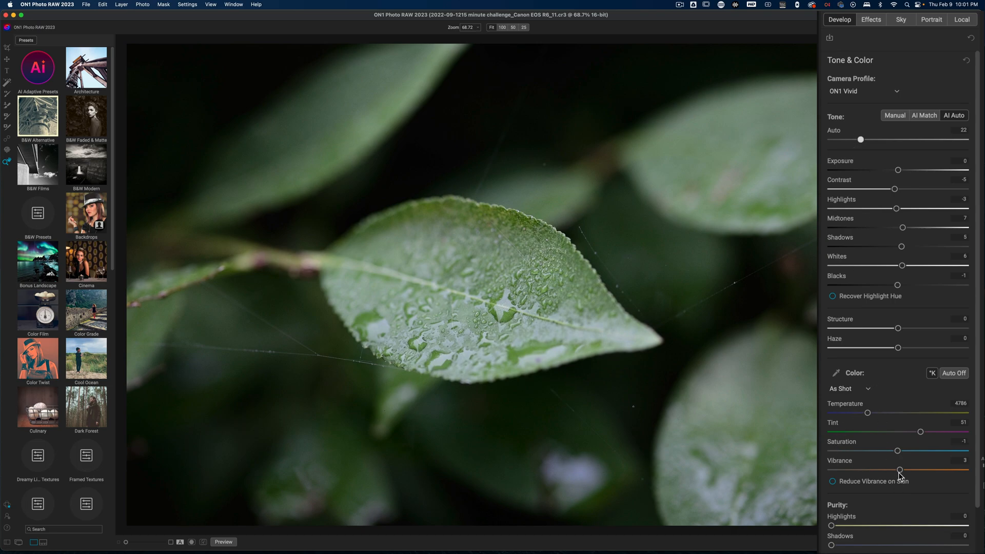
Raise the Vibrance slider in the Color section to 27.
{"action": "left_click_drag", "start_coordinate": [898, 470], "coordinate": [909, 470]}
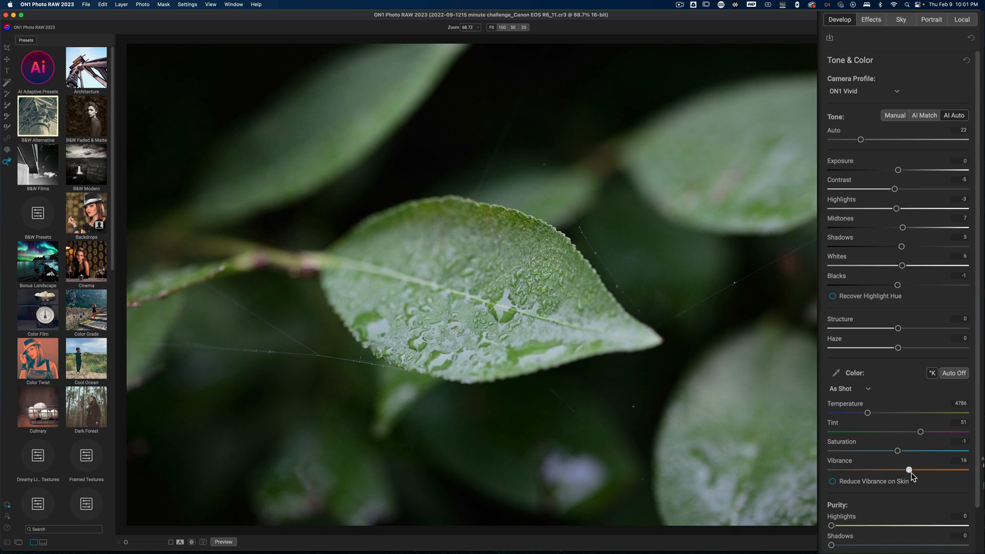
{"action": "left_click_drag", "start_coordinate": [909, 469], "coordinate": [916, 469]}
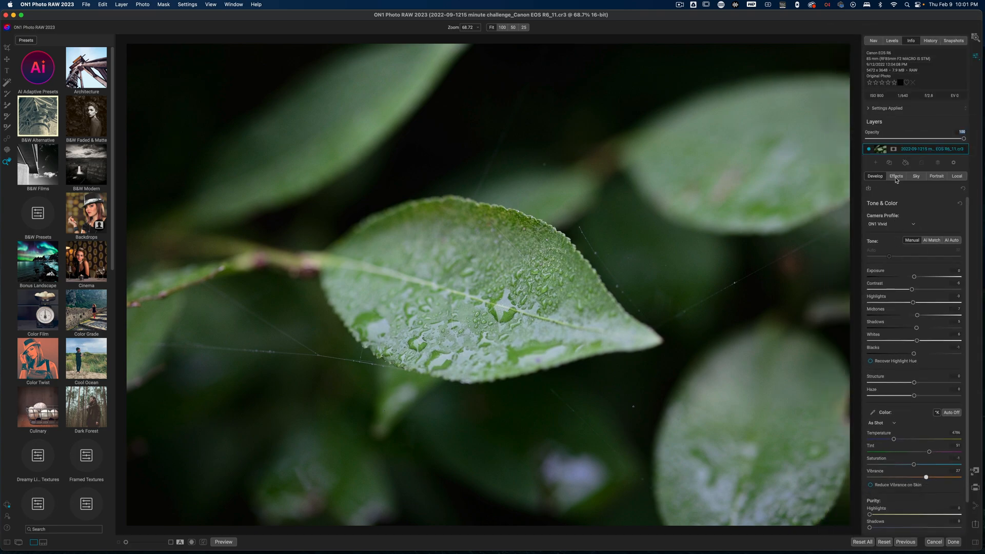
Show the Filters browser from the Effects tab via Add Filter.
{"action": "left_click", "coordinate": [895, 176]}
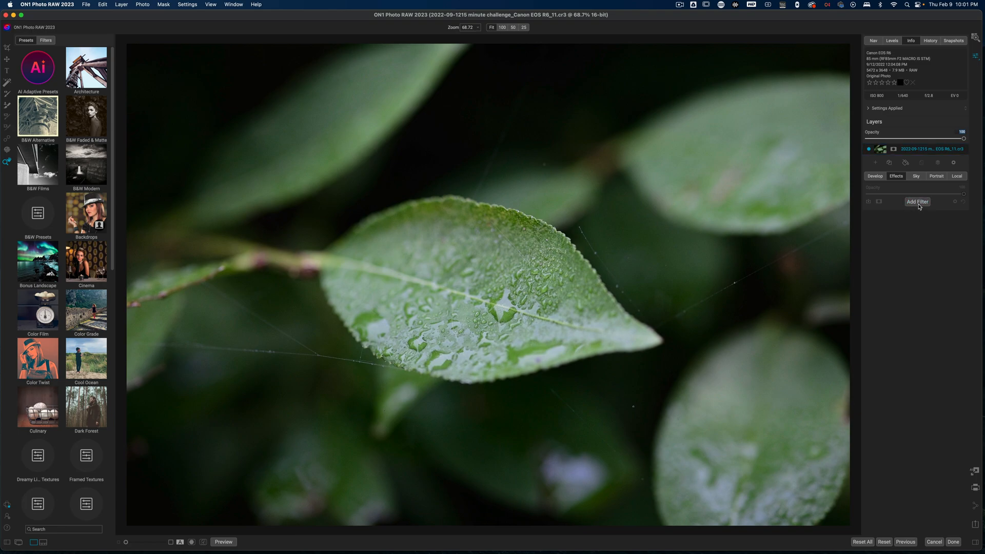
{"action": "left_click", "coordinate": [917, 202]}
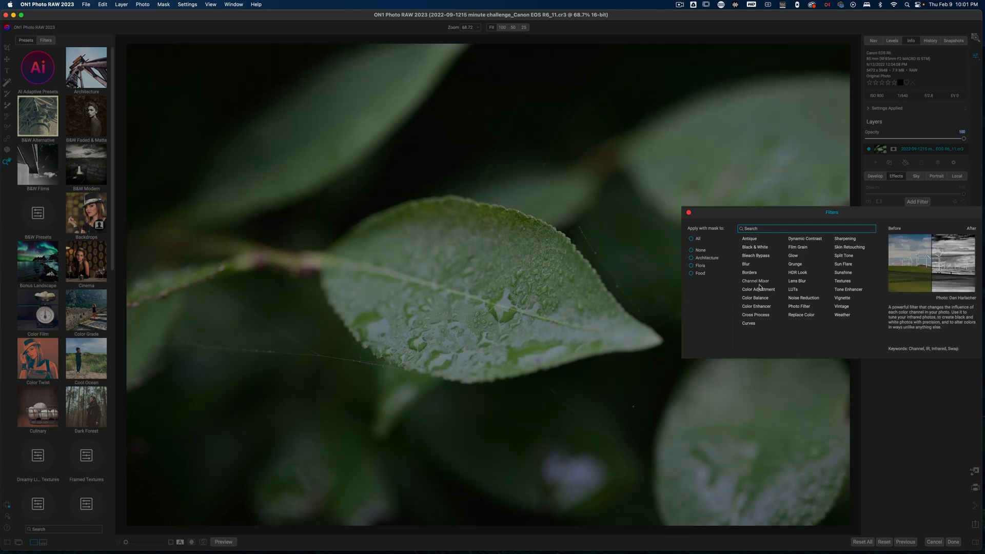
{"action": "mouse_move", "coordinate": [756, 315]}
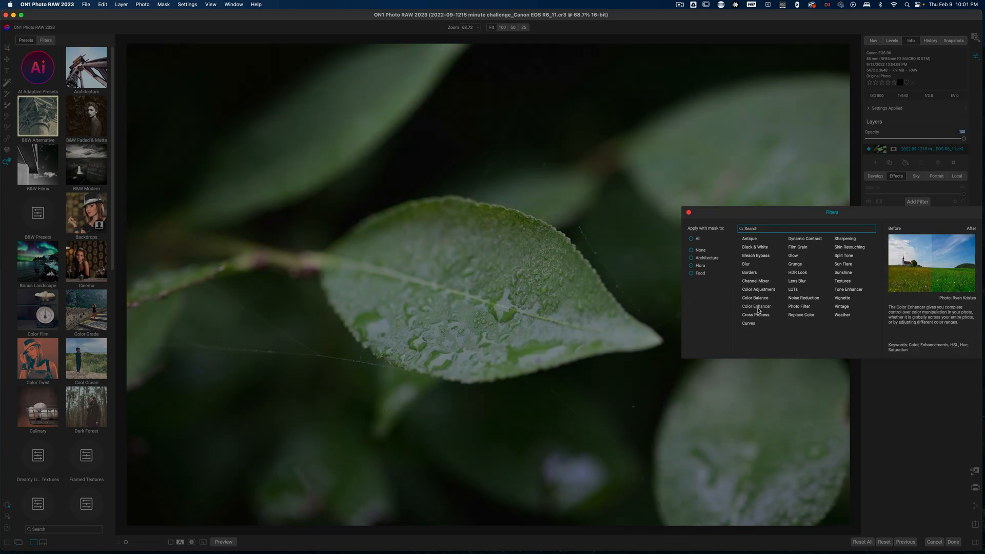
Add a Color Enhancer filter with the Foliage preset applied.
{"action": "left_click", "coordinate": [756, 307]}
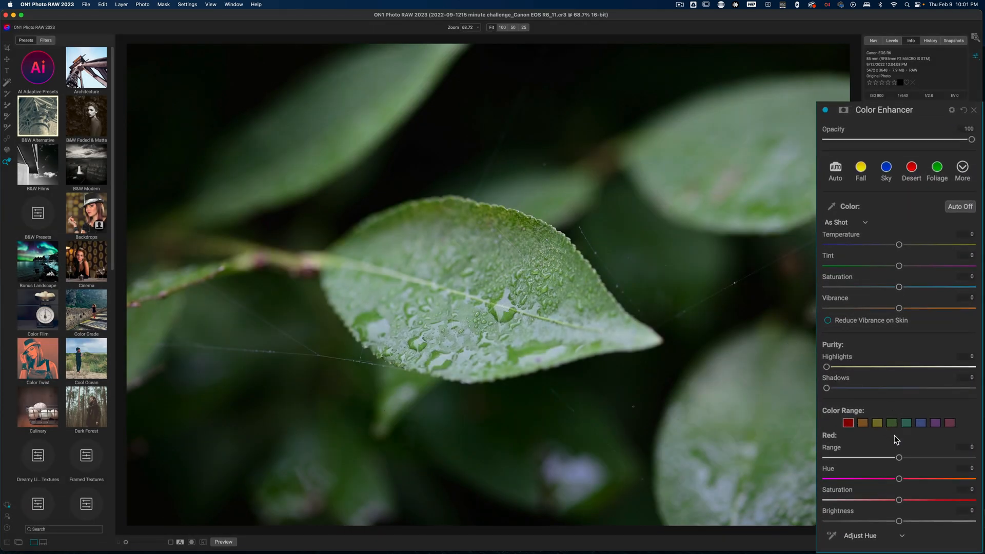
{"action": "left_click", "coordinate": [936, 168]}
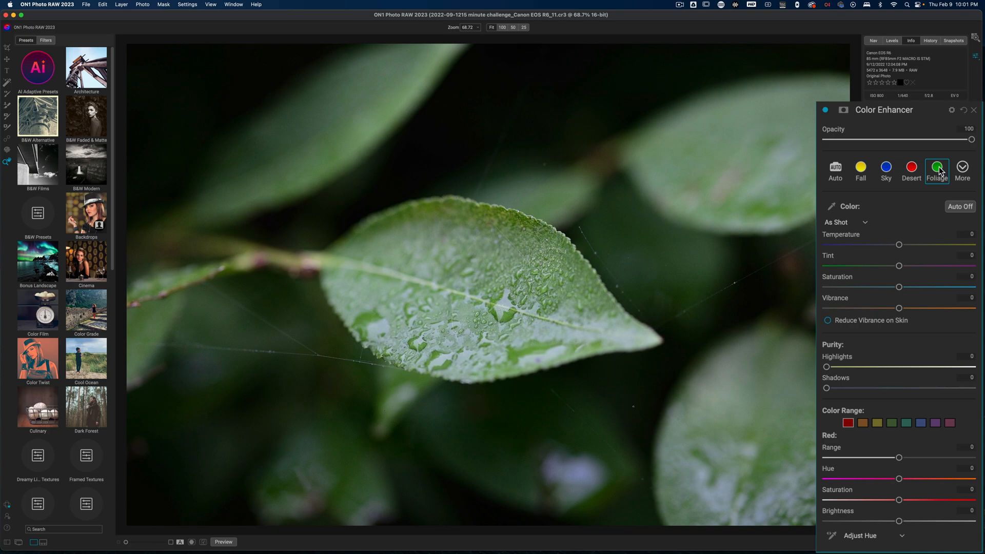
{"action": "left_click", "coordinate": [937, 168]}
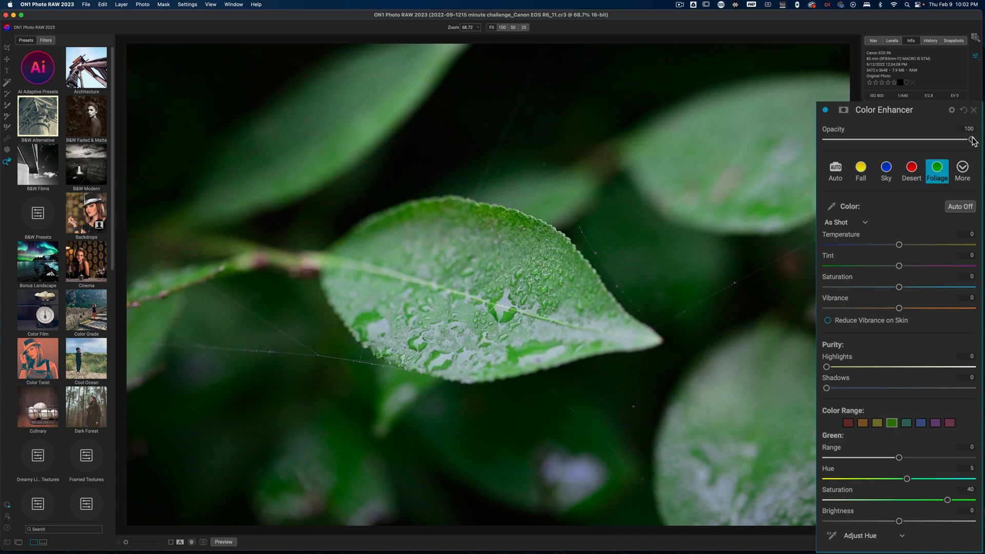
{"action": "mouse_move", "coordinate": [969, 139]}
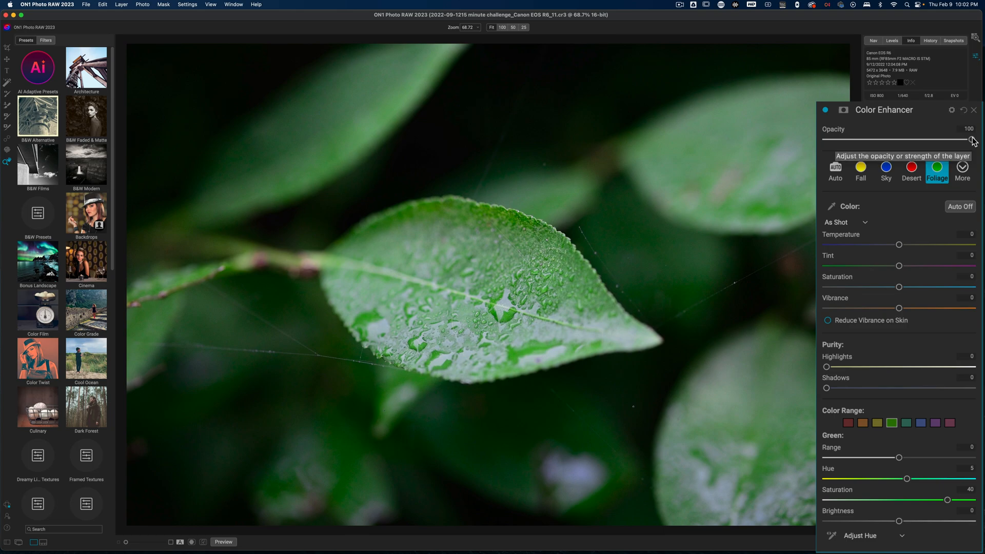
Lower the Foliage Color Enhancer's opacity to about 38.
{"action": "left_click_drag", "start_coordinate": [973, 138], "coordinate": [960, 138]}
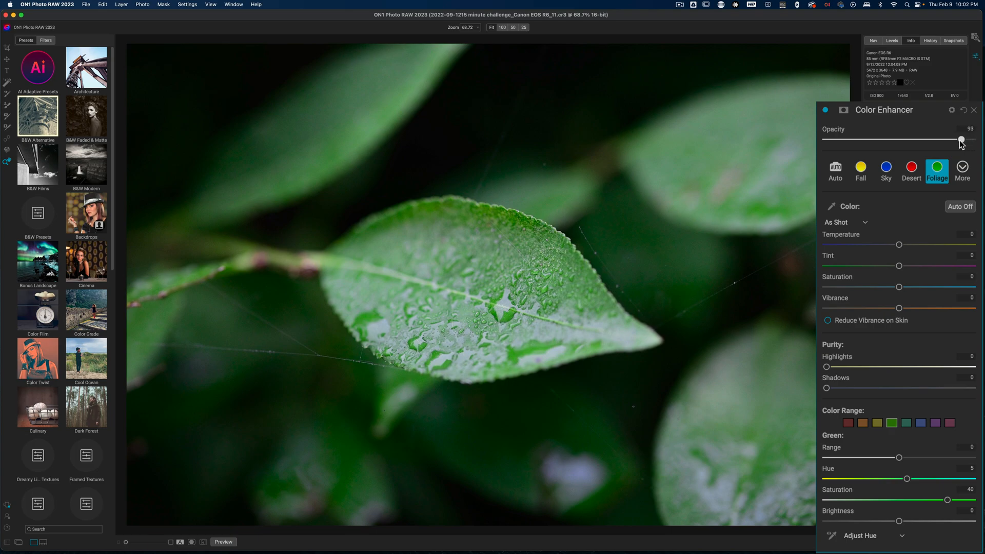
{"action": "left_click_drag", "start_coordinate": [960, 140], "coordinate": [914, 139]}
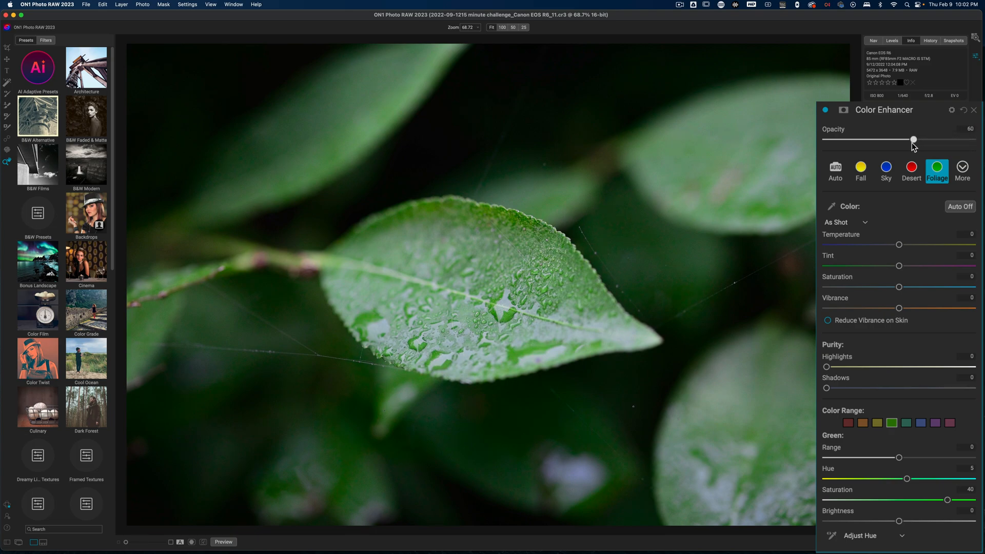
{"action": "left_click_drag", "start_coordinate": [913, 140], "coordinate": [862, 140]}
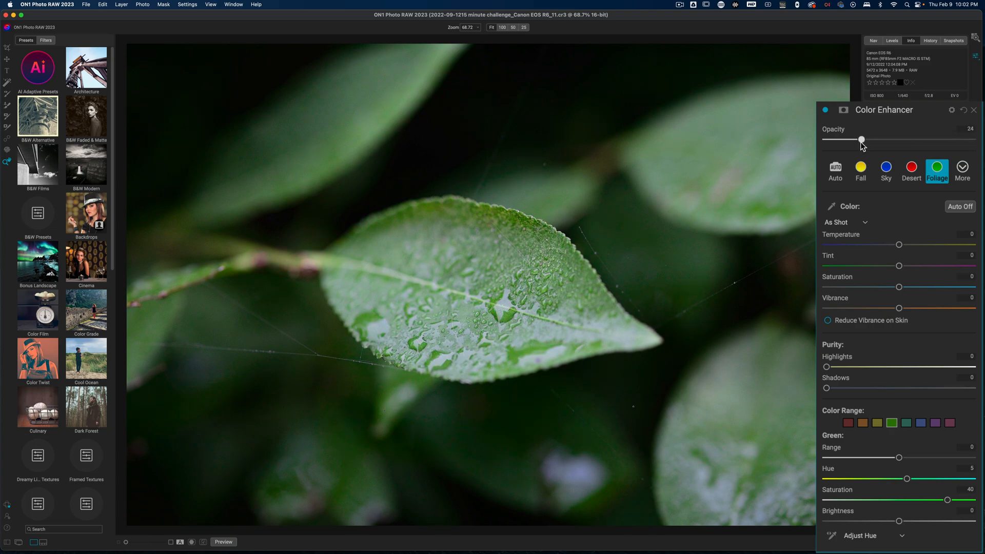
{"action": "left_click_drag", "start_coordinate": [861, 140], "coordinate": [881, 140]}
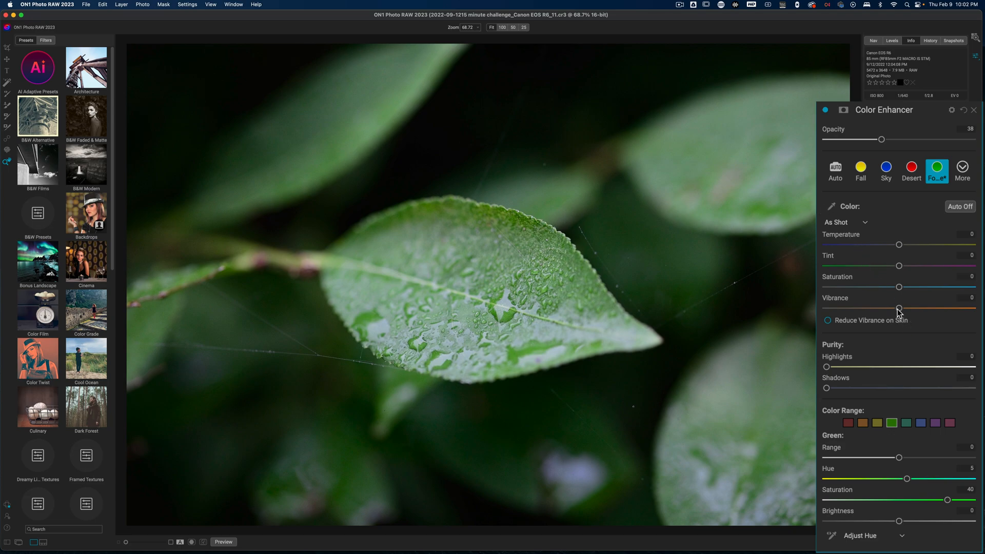
Raise the Color Enhancer's saturation to 14 and temperature to 22.
{"action": "left_click_drag", "start_coordinate": [898, 287], "coordinate": [915, 286]}
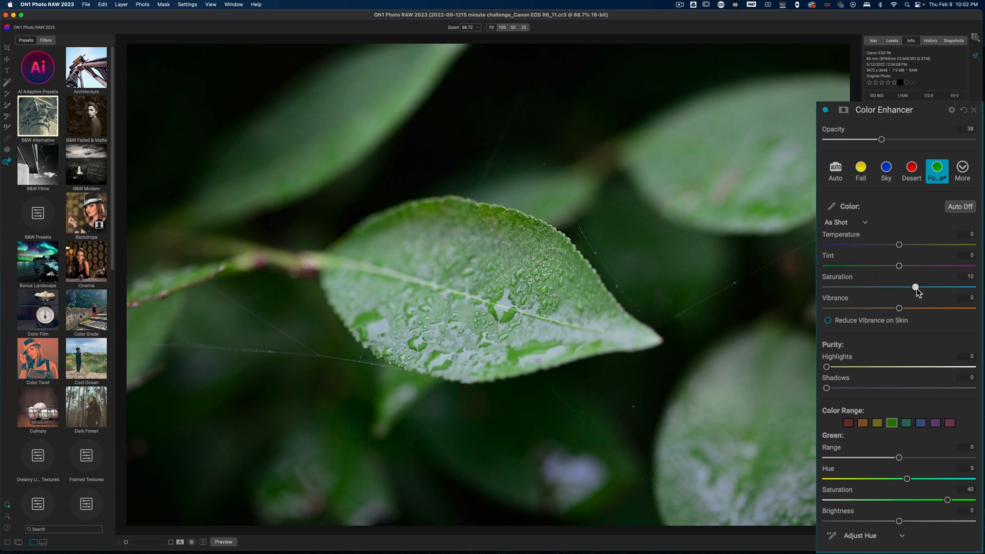
{"action": "left_click_drag", "start_coordinate": [915, 287], "coordinate": [922, 288]}
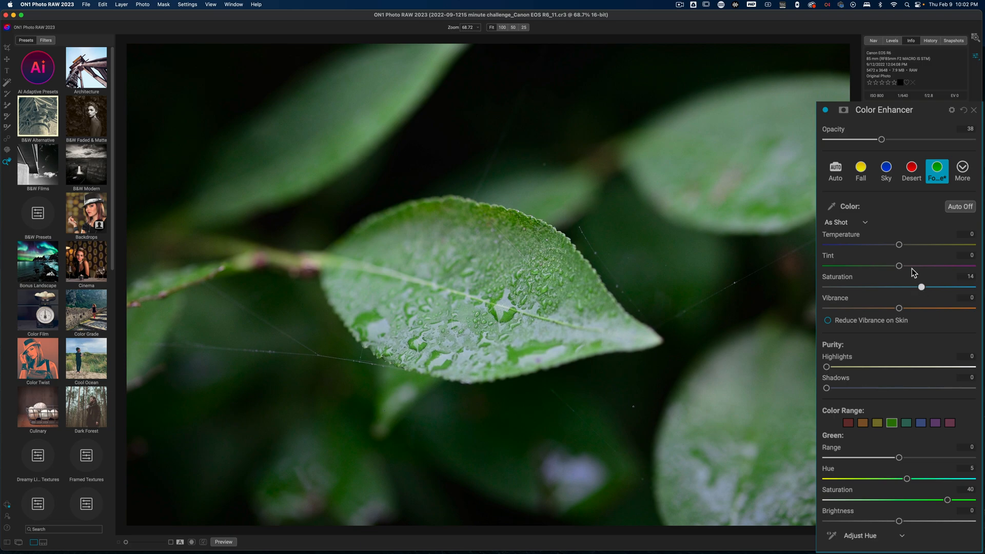
{"action": "left_click_drag", "start_coordinate": [899, 244], "coordinate": [912, 245]}
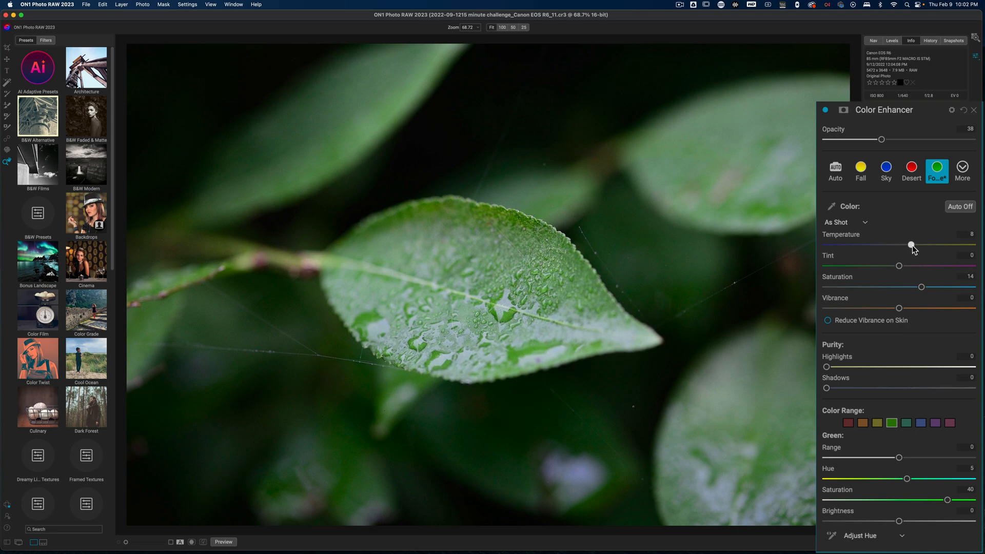
{"action": "left_click_drag", "start_coordinate": [912, 246], "coordinate": [921, 245]}
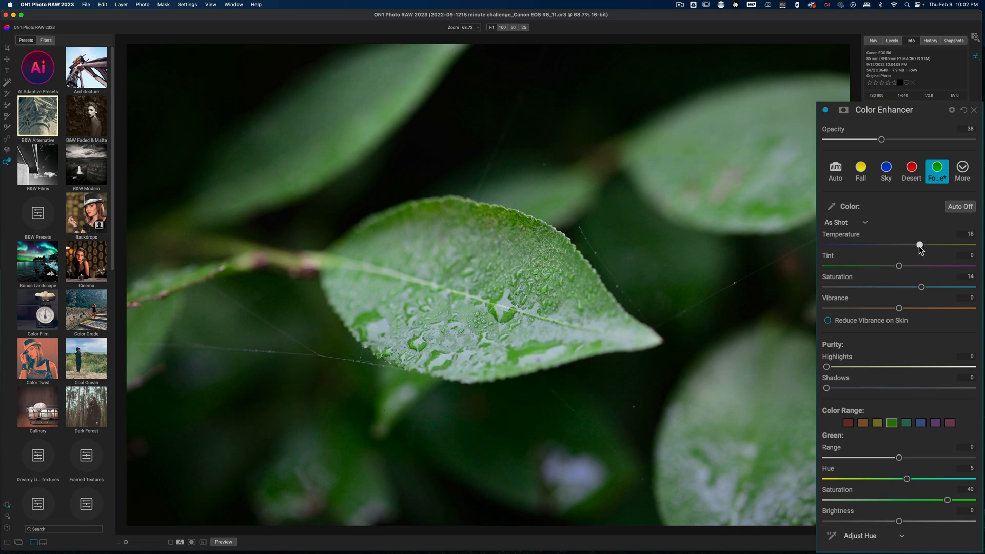
{"action": "left_click_drag", "start_coordinate": [919, 245], "coordinate": [919, 246]}
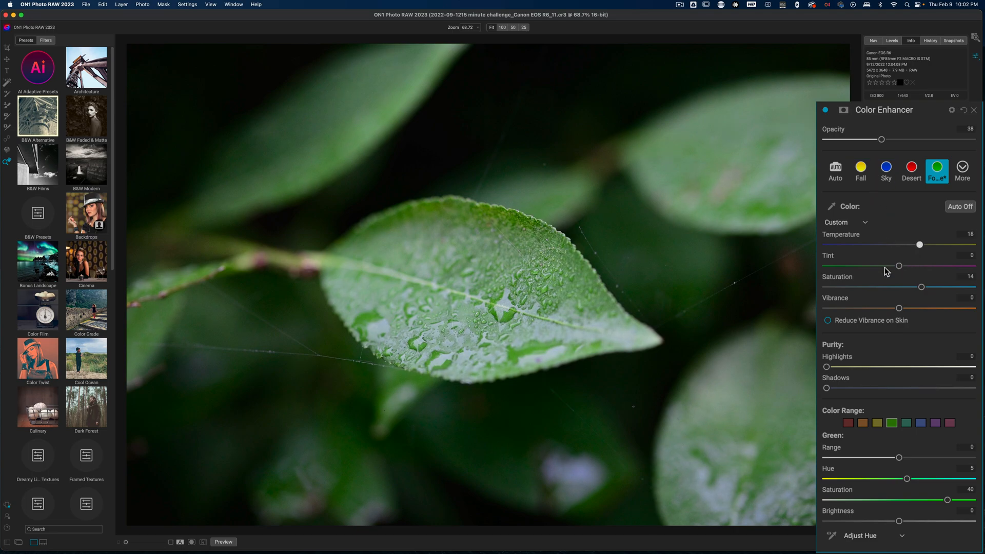
{"action": "mouse_move", "coordinate": [886, 270]}
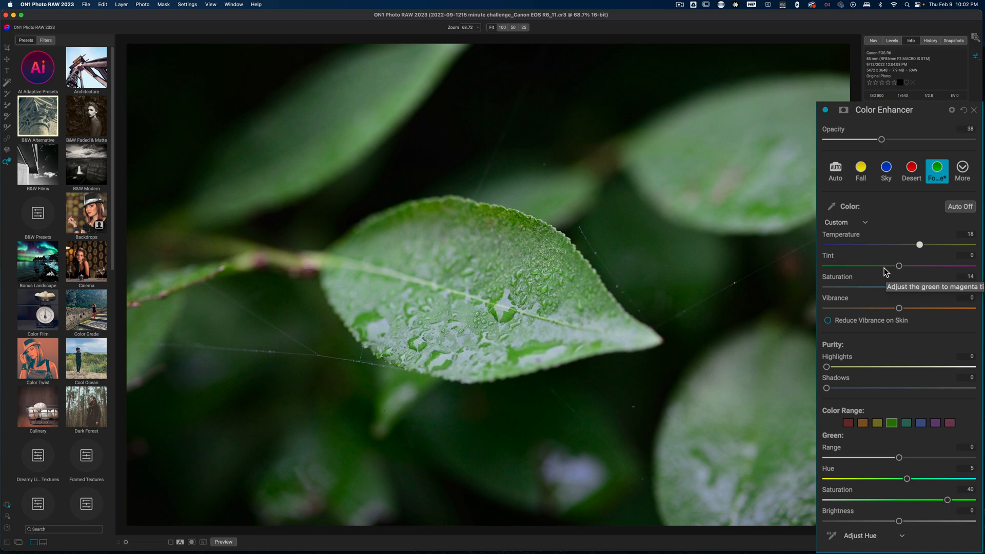
{"action": "left_click_drag", "start_coordinate": [919, 246], "coordinate": [923, 246]}
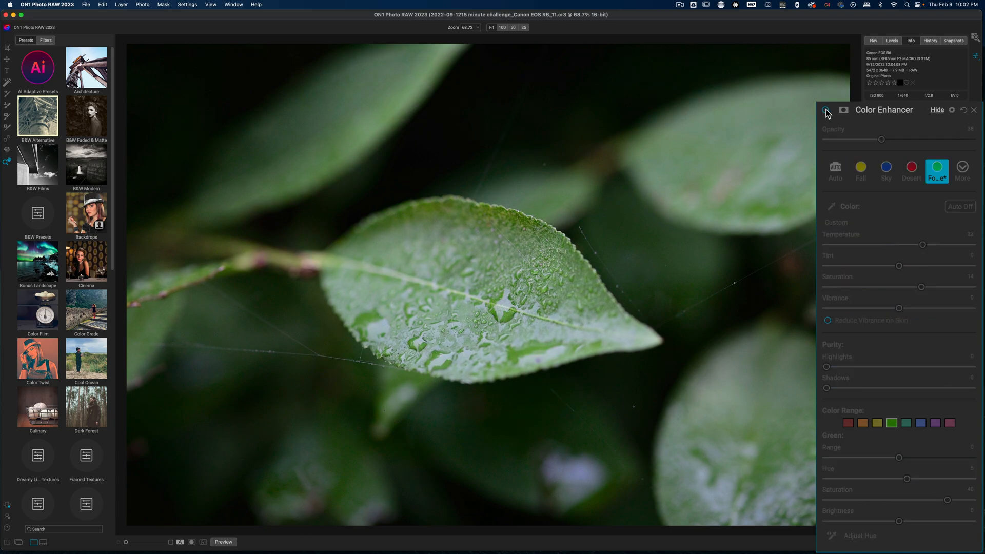
Re-enable the Color Enhancer after comparing, adjust its opacity, and dock the panel.
{"action": "left_click", "coordinate": [825, 109]}
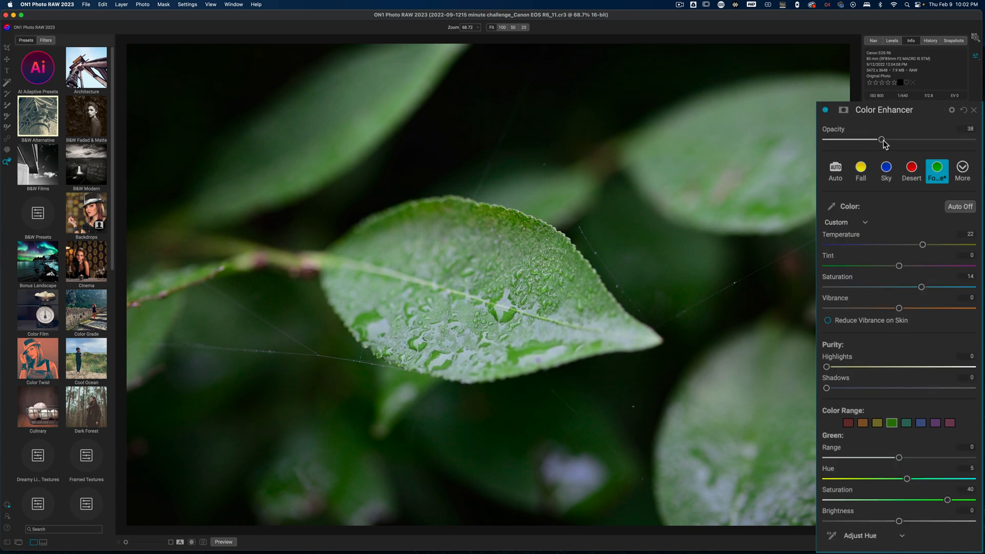
{"action": "left_click_drag", "start_coordinate": [881, 139], "coordinate": [898, 140]}
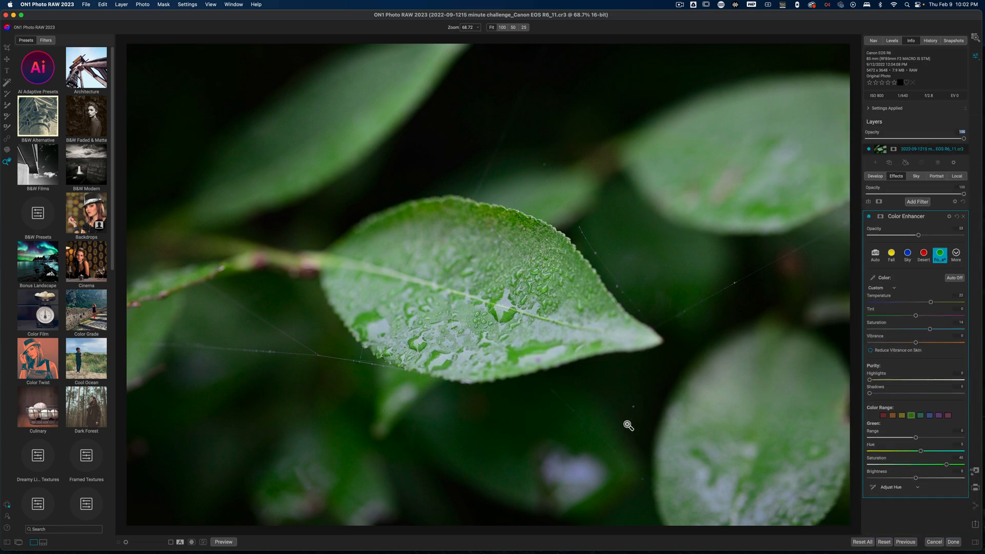
{"action": "left_click", "coordinate": [503, 29]}
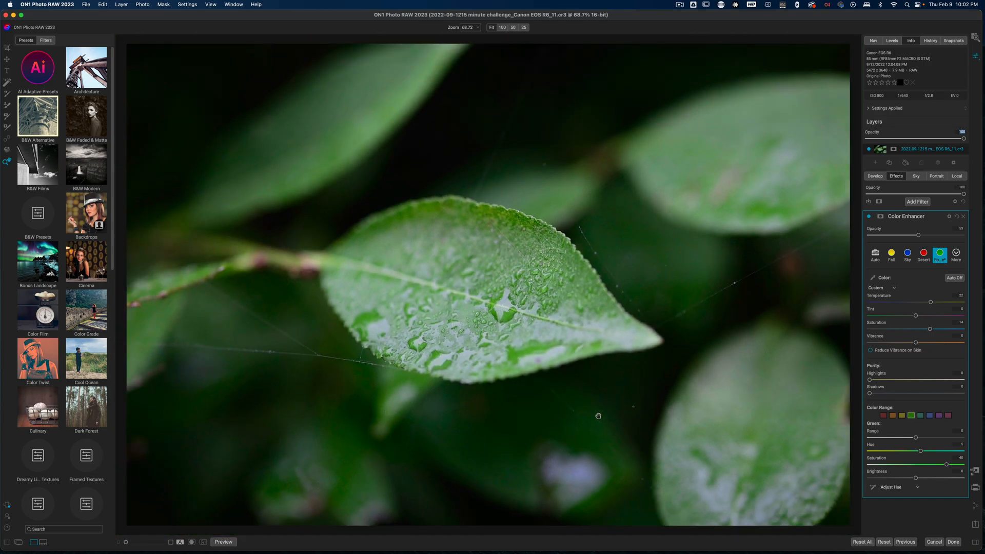
{"action": "mouse_move", "coordinate": [341, 393]}
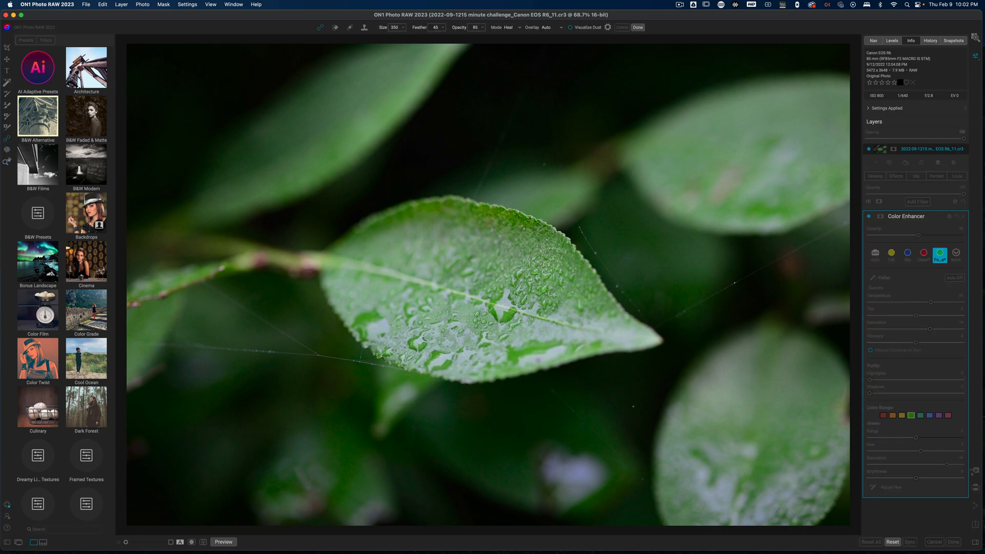
{"action": "mouse_move", "coordinate": [630, 406]}
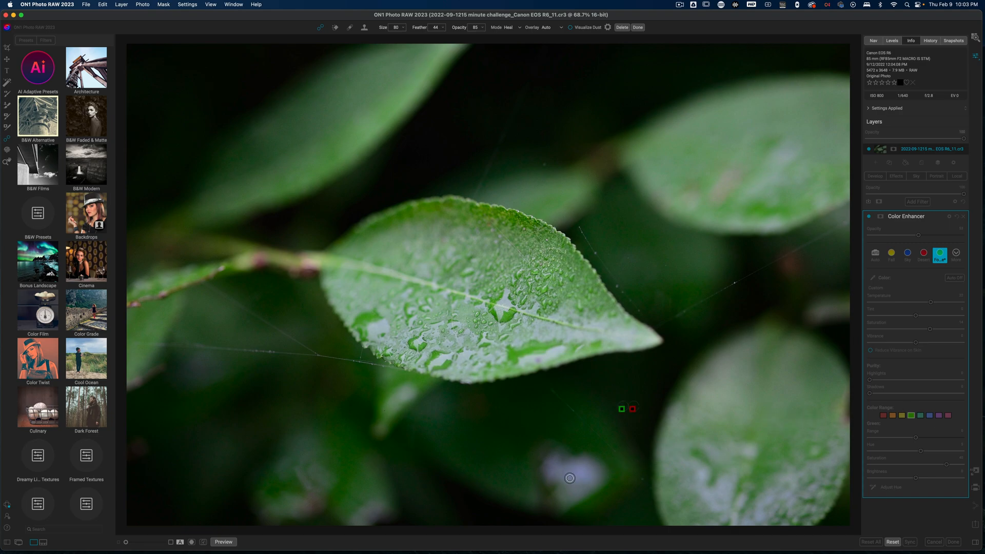
{"action": "mouse_move", "coordinate": [161, 348]}
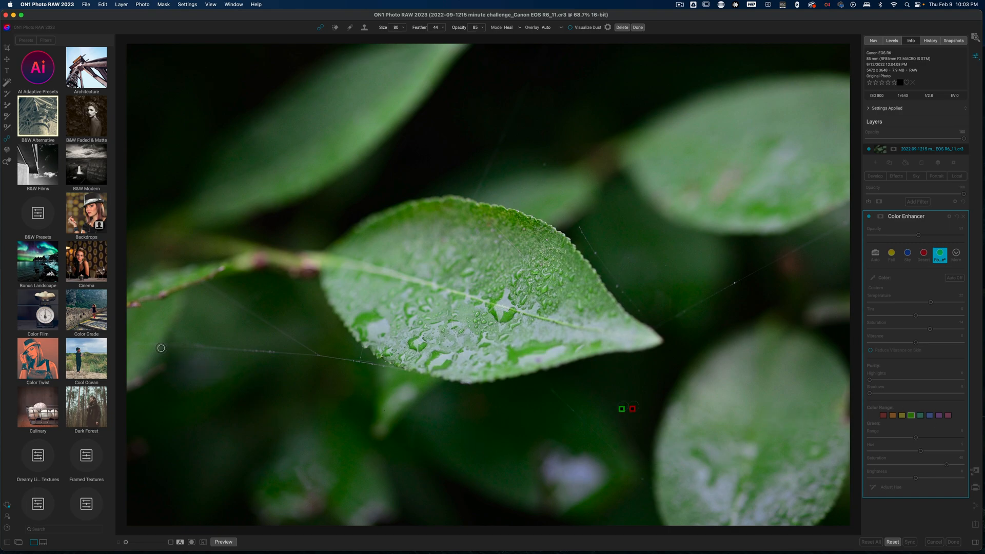
{"action": "mouse_move", "coordinate": [676, 335]}
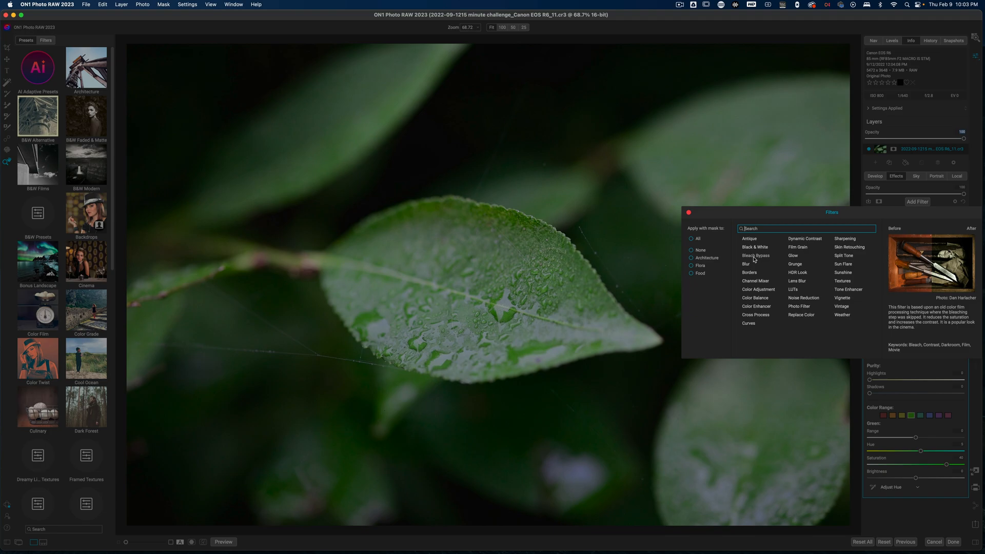
Add Bleach Bypass and toggle its visibility off and on to compare.
{"action": "left_click", "coordinate": [755, 255]}
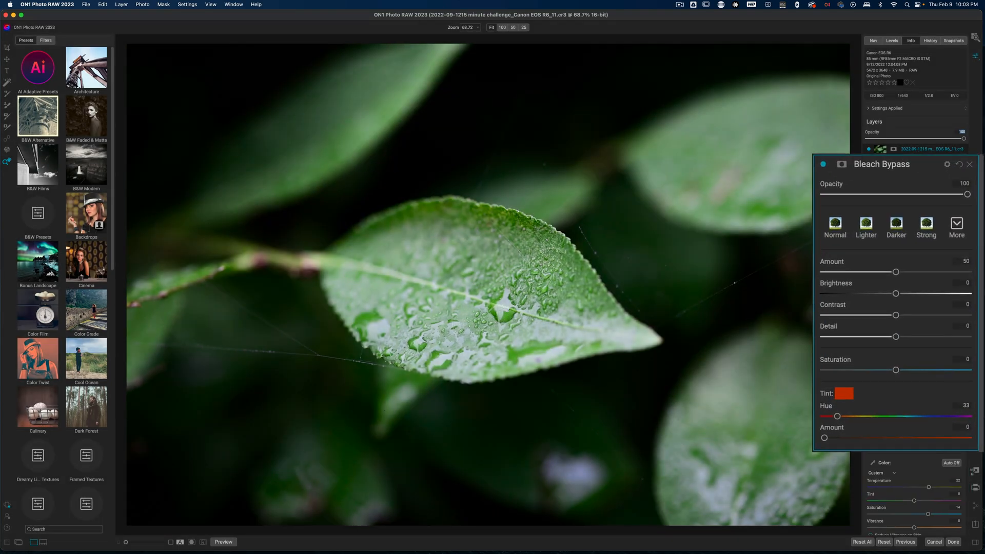
{"action": "left_click", "coordinate": [823, 164]}
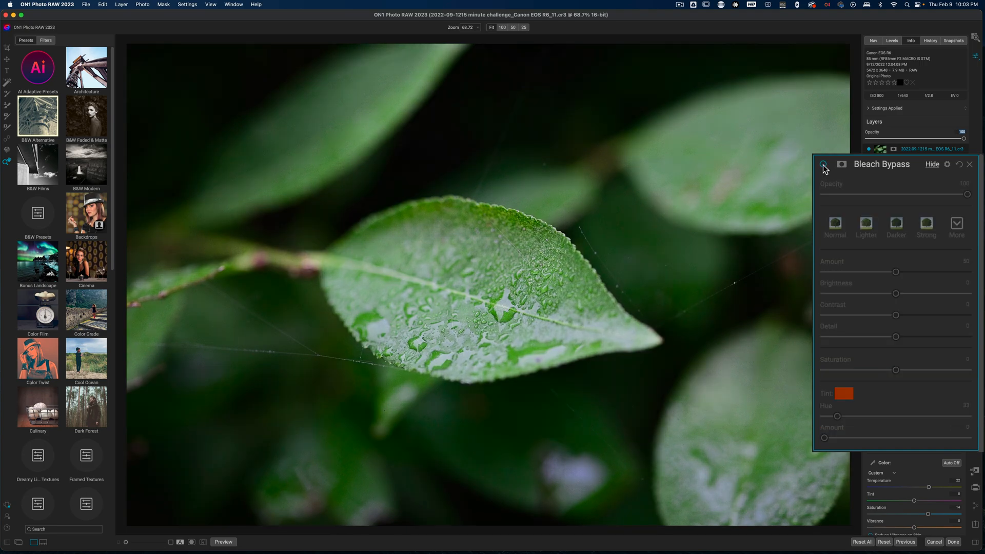
{"action": "left_click", "coordinate": [824, 164]}
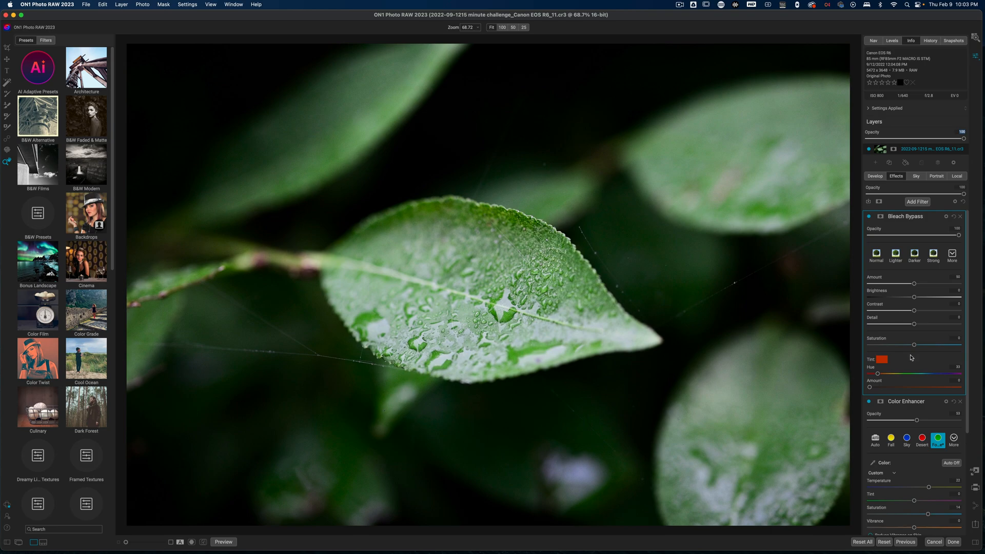
{"action": "mouse_move", "coordinate": [952, 254]}
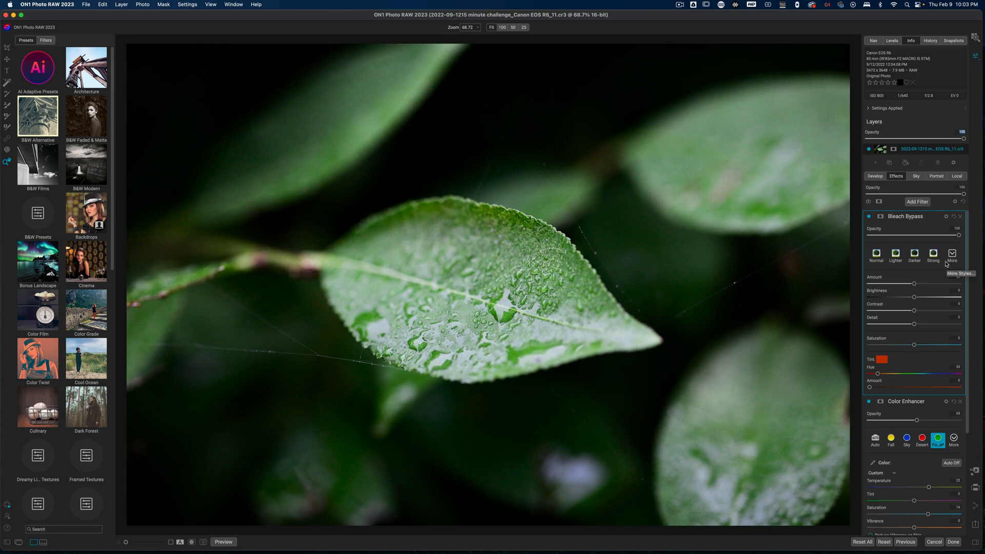
Choose the Omaha Beach style from the Bleach Bypass styles list.
{"action": "left_click", "coordinate": [952, 254]}
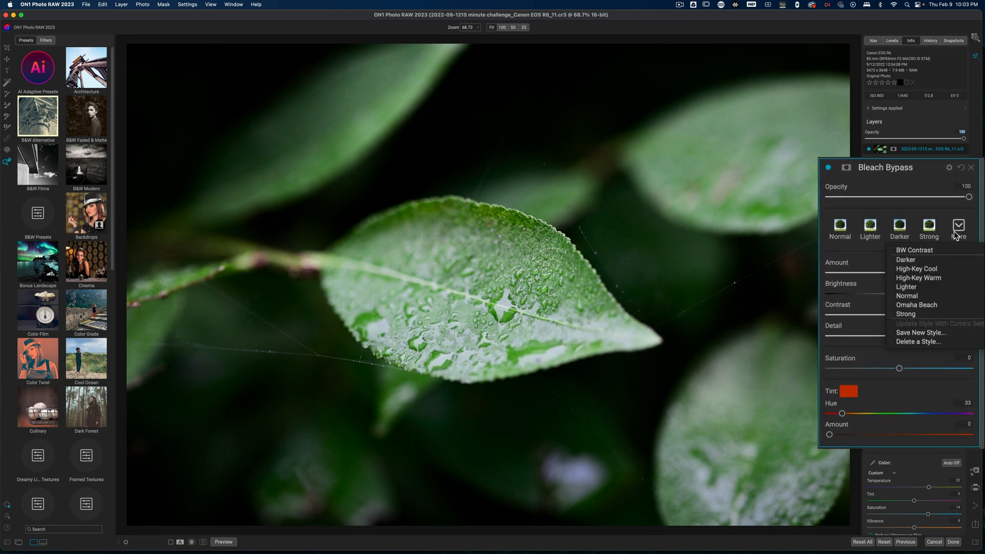
{"action": "left_click", "coordinate": [916, 268]}
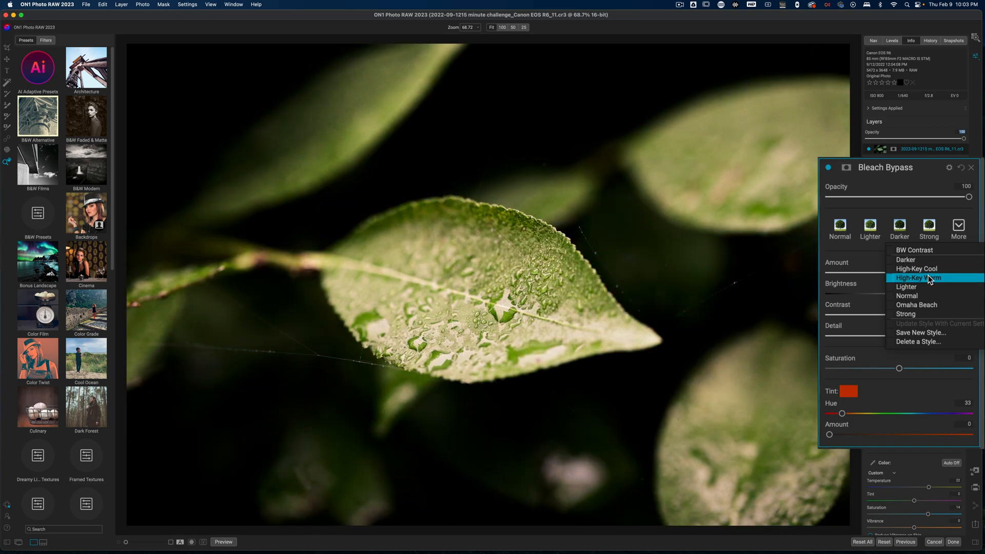
{"action": "mouse_move", "coordinate": [924, 290]}
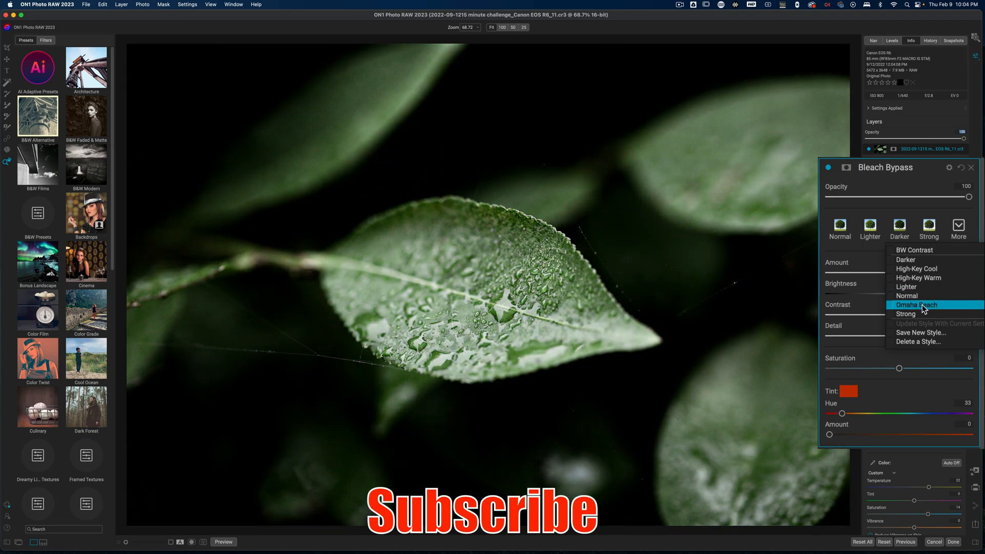
{"action": "left_click", "coordinate": [916, 304]}
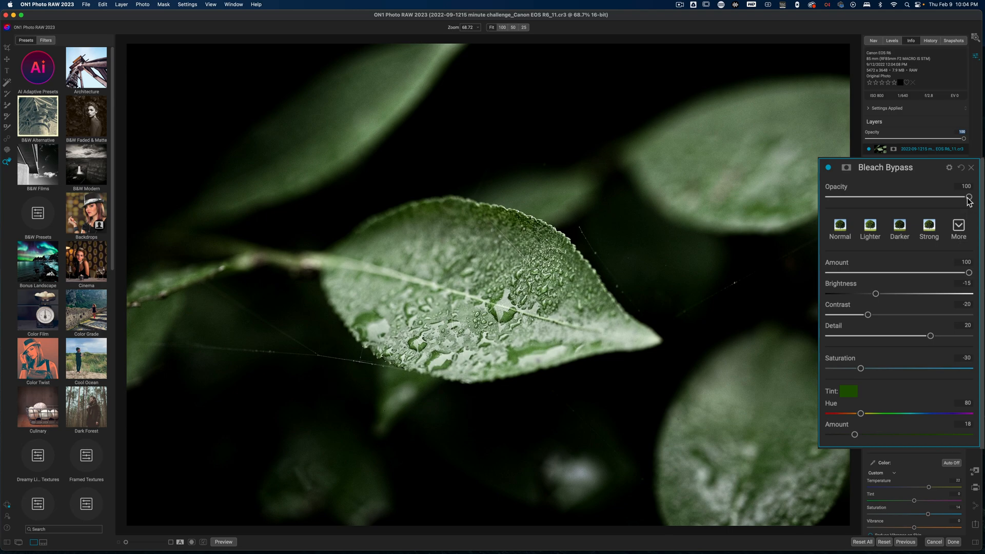
Lower Bleach Bypass opacity to about 71 and reveal its mask settings.
{"action": "left_click_drag", "start_coordinate": [968, 196], "coordinate": [938, 197]}
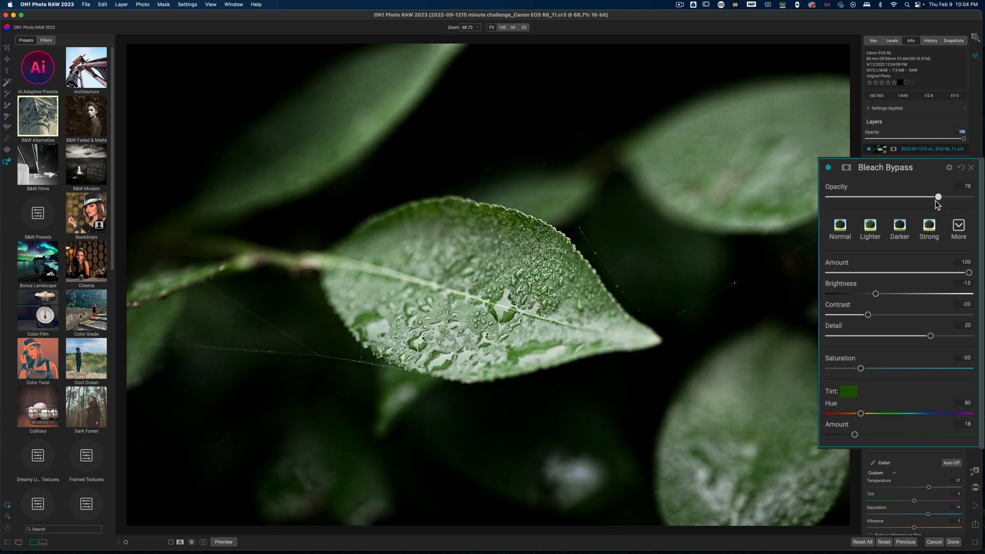
{"action": "left_click_drag", "start_coordinate": [938, 197], "coordinate": [930, 197]}
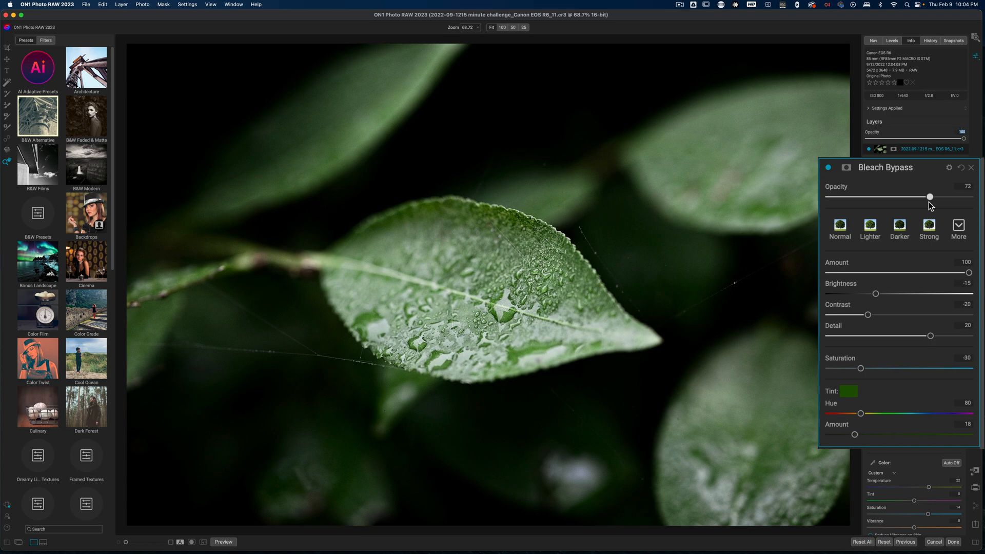
{"action": "left_click_drag", "start_coordinate": [931, 197], "coordinate": [928, 196]}
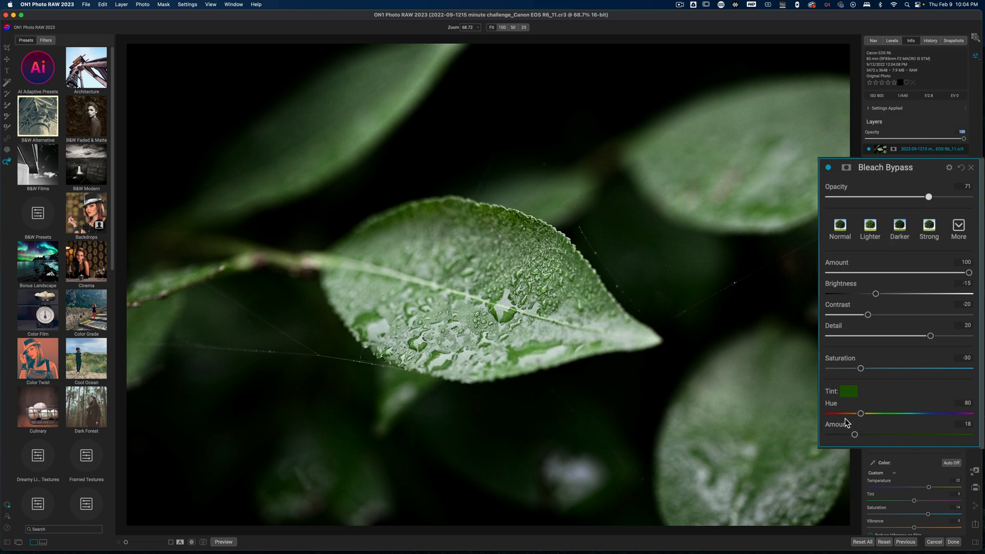
{"action": "mouse_move", "coordinate": [846, 177]}
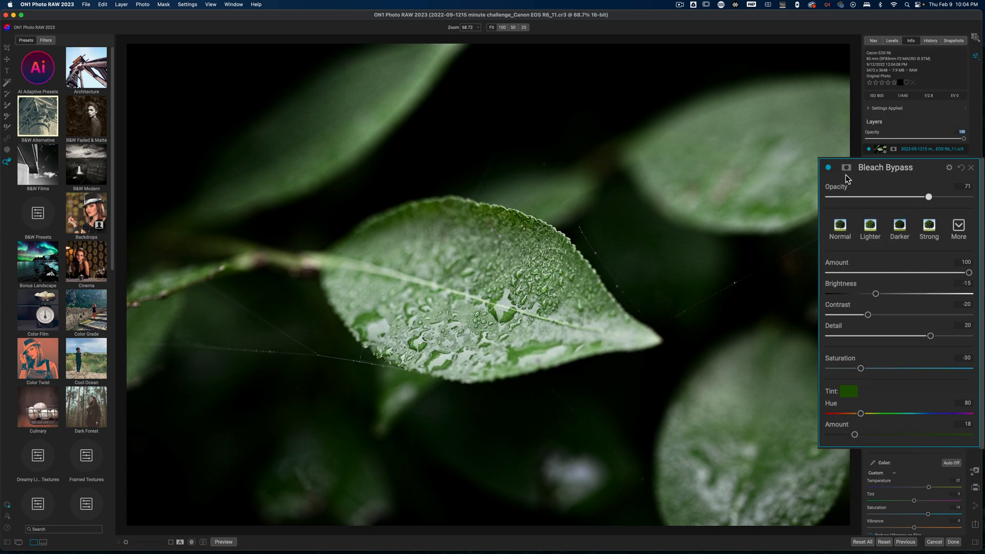
{"action": "left_click", "coordinate": [845, 168]}
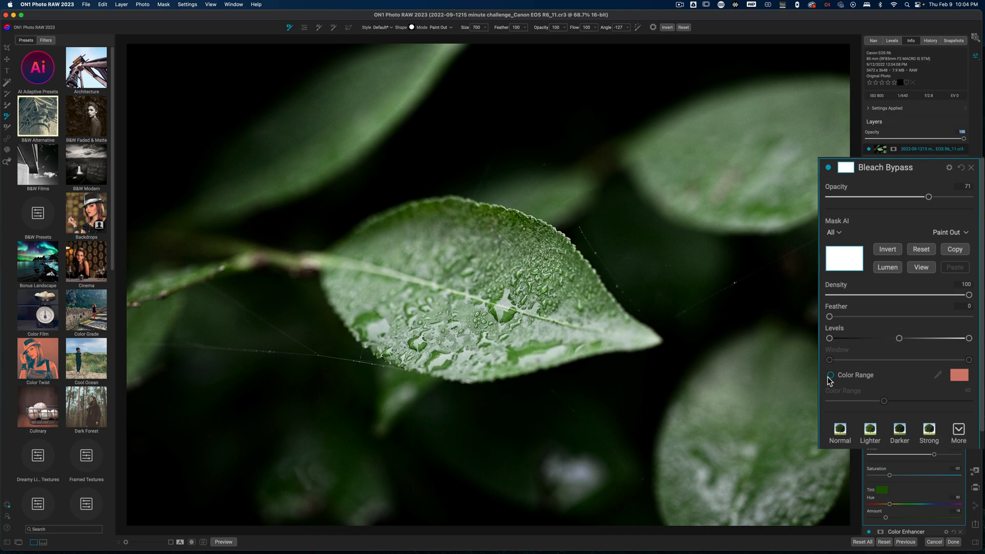
Limit the Bleach Bypass mask to the leaf green with Color Range, and show the mask.
{"action": "left_click", "coordinate": [828, 376]}
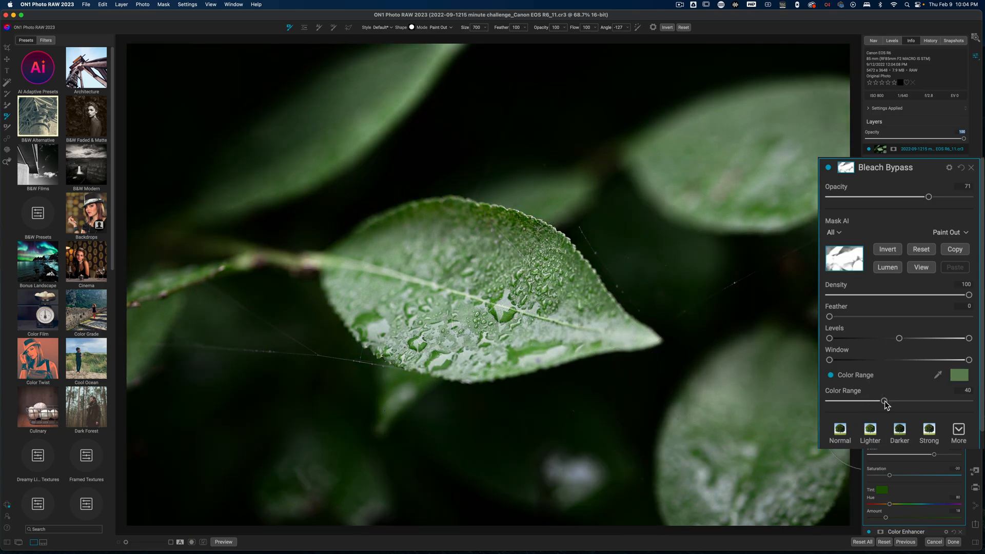
{"action": "left_click", "coordinate": [921, 267]}
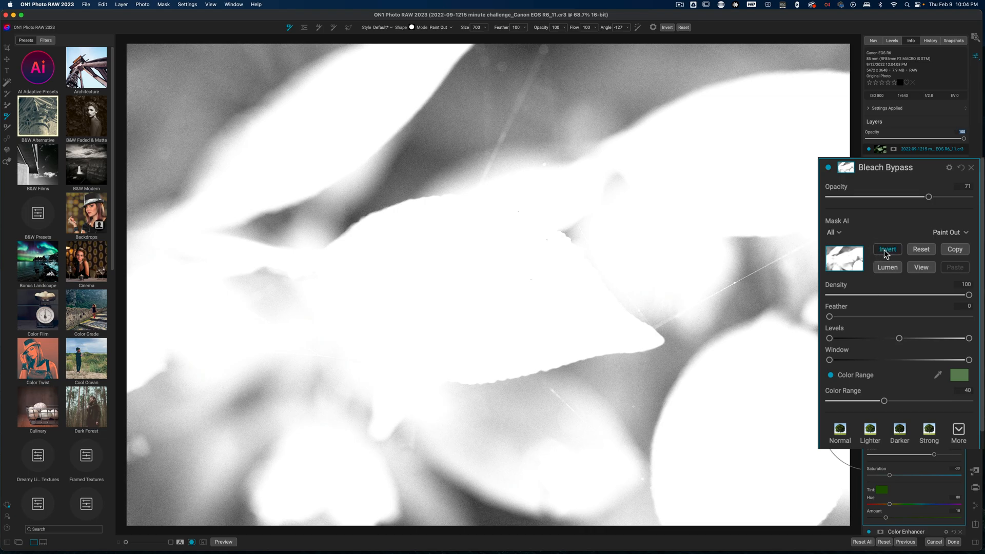
Invert the Bleach Bypass colour-range mask and hide the mask overlay.
{"action": "left_click", "coordinate": [888, 249]}
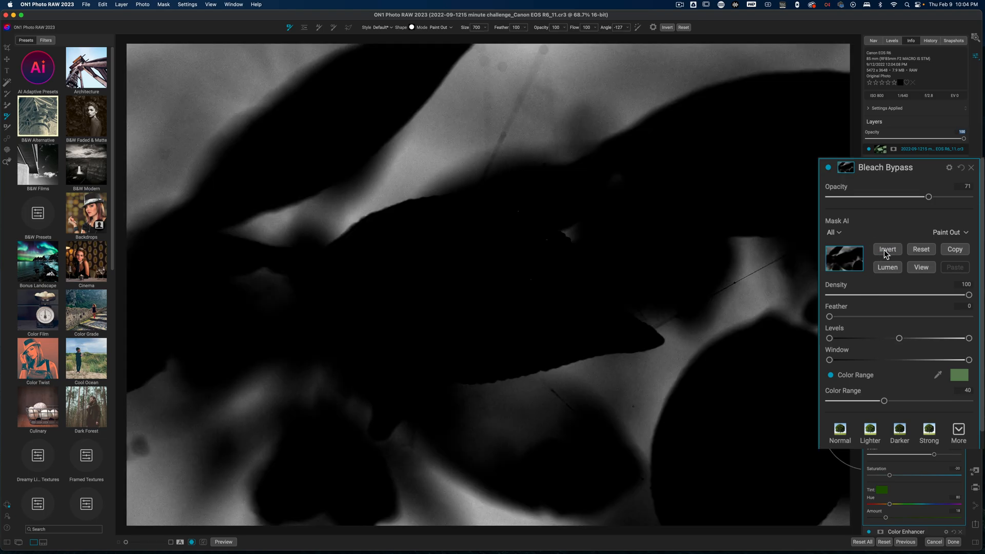
{"action": "left_click", "coordinate": [887, 248]}
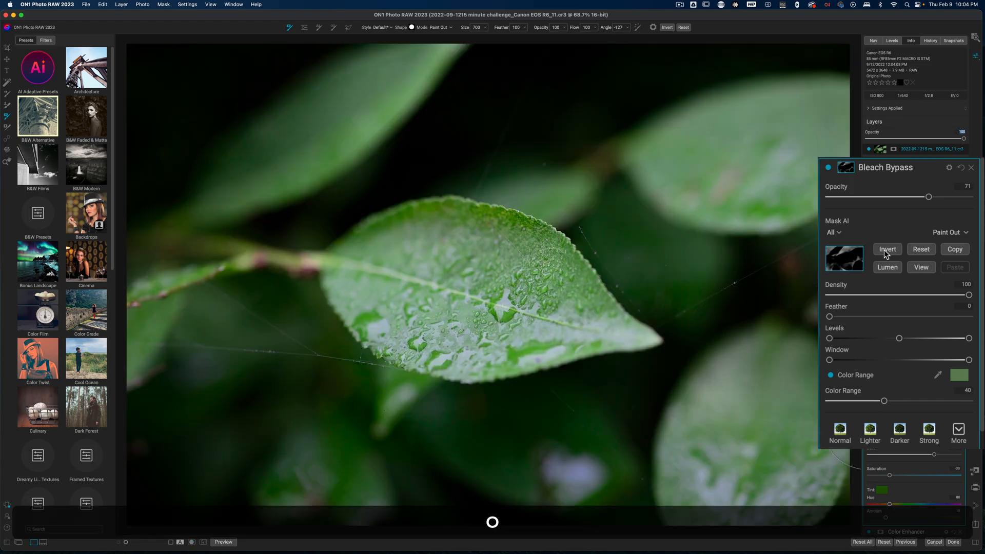
{"action": "mouse_move", "coordinate": [770, 229]}
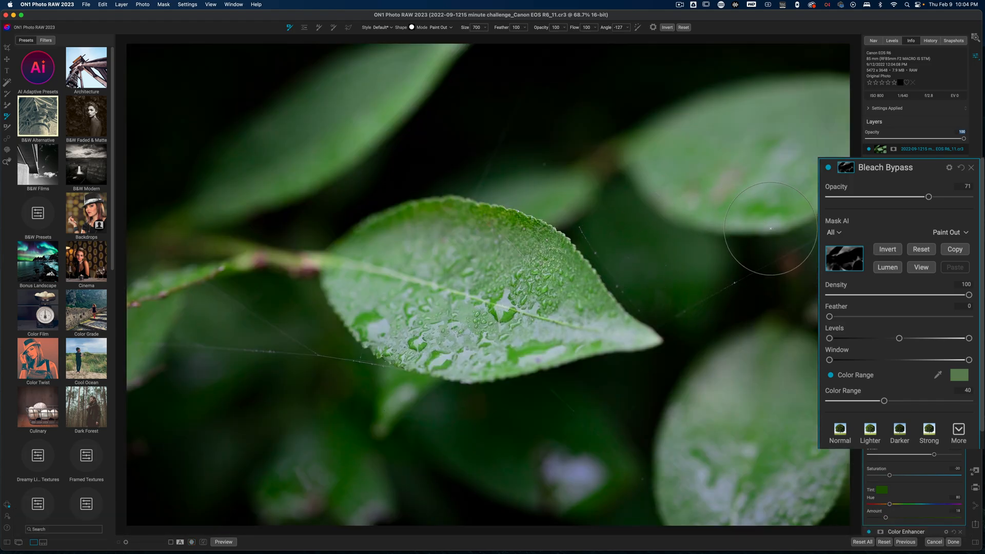
{"action": "left_click", "coordinate": [828, 168]}
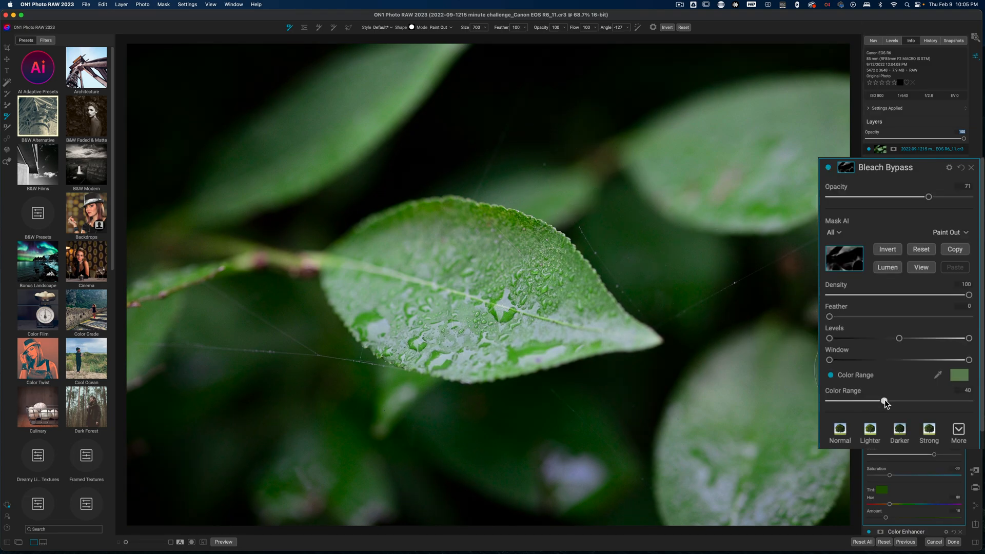
Narrow the mask's Color Range slider to 20.
{"action": "left_click_drag", "start_coordinate": [885, 402], "coordinate": [906, 401]}
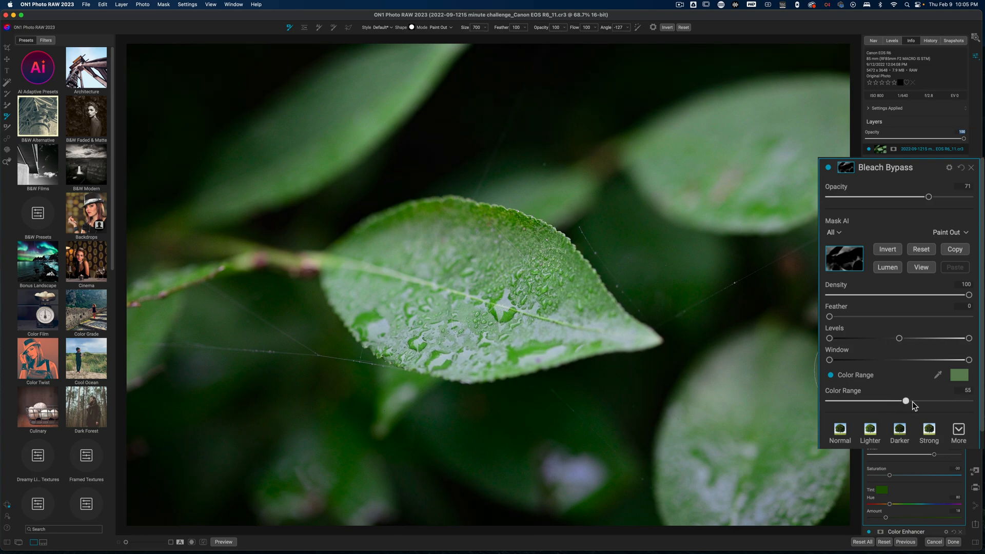
{"action": "left_click_drag", "start_coordinate": [905, 401], "coordinate": [917, 401]}
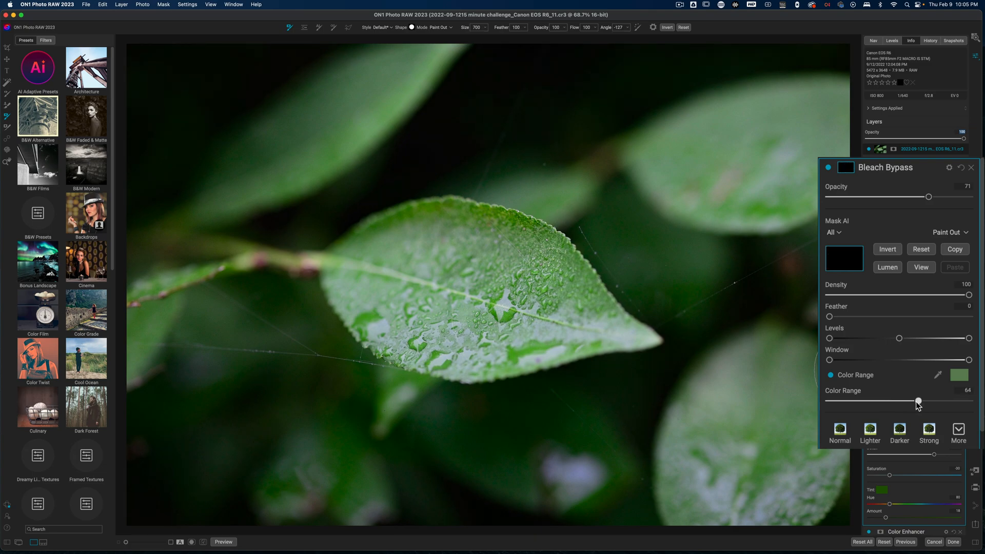
{"action": "left_click_drag", "start_coordinate": [918, 401], "coordinate": [881, 401]}
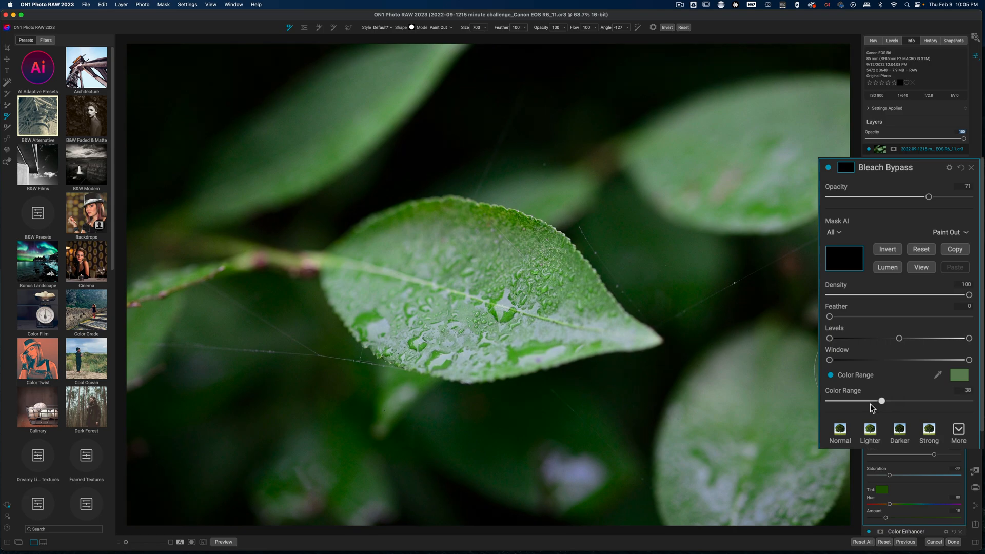
{"action": "left_click_drag", "start_coordinate": [881, 401], "coordinate": [861, 401]}
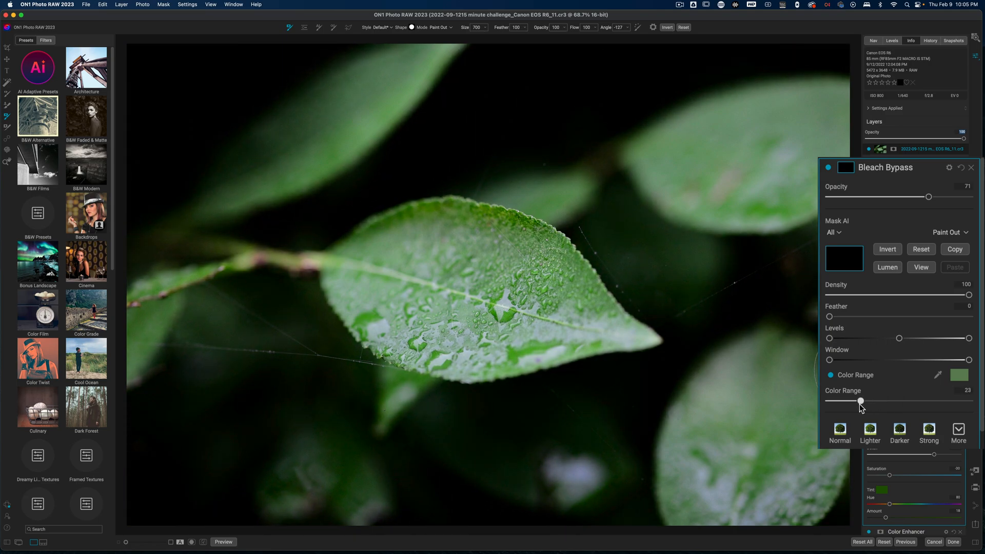
{"action": "left_click_drag", "start_coordinate": [861, 401], "coordinate": [856, 401]}
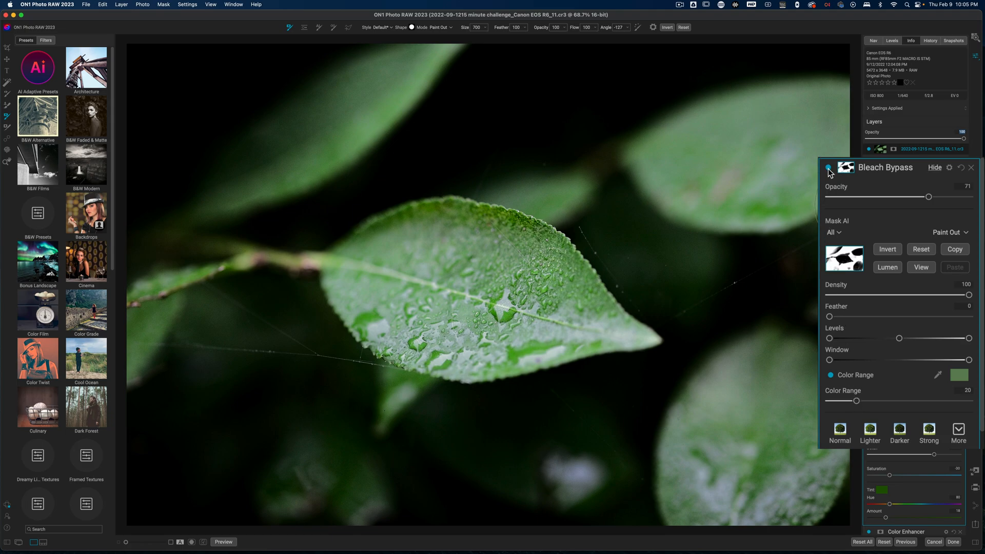
{"action": "mouse_move", "coordinate": [621, 344]}
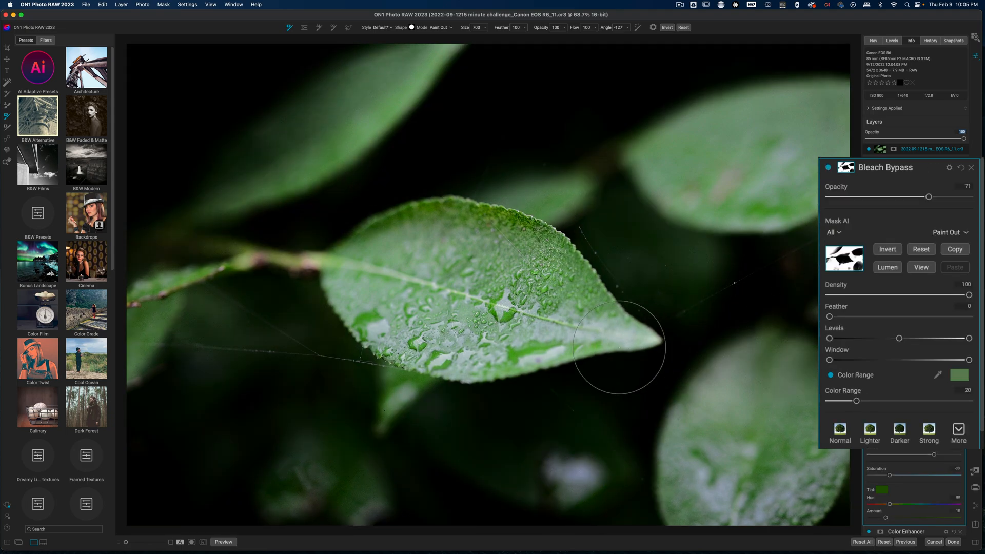
{"action": "mouse_move", "coordinate": [615, 388]}
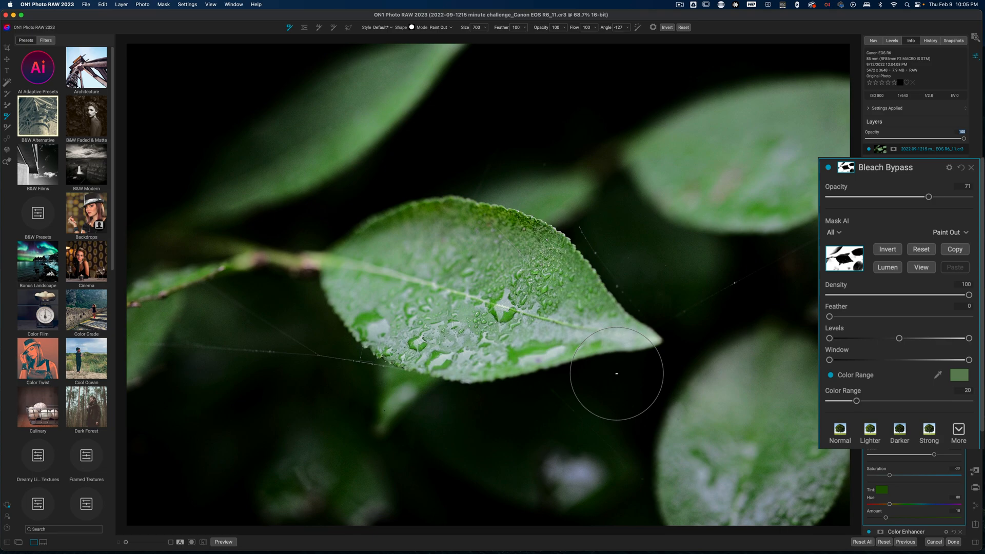
{"action": "mouse_move", "coordinate": [478, 269]}
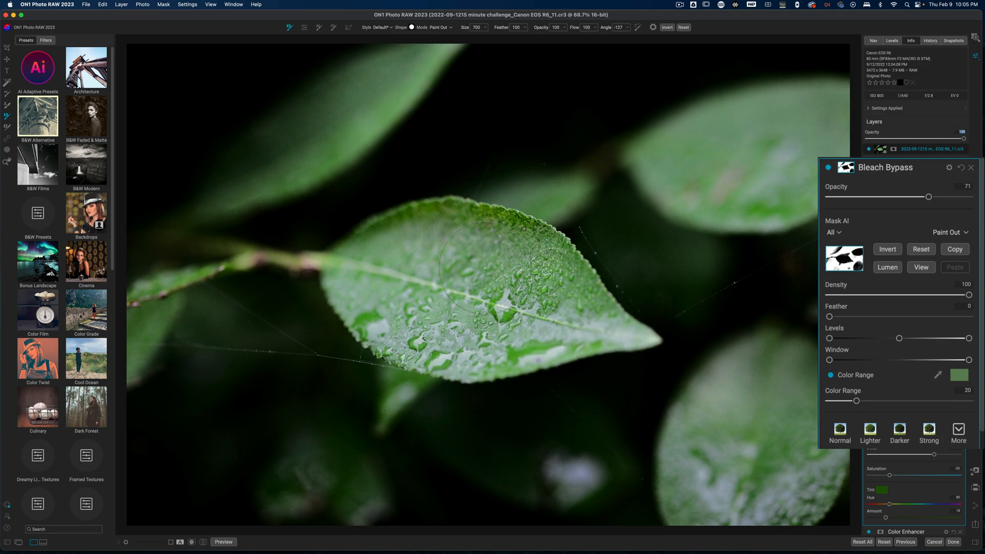
{"action": "mouse_move", "coordinate": [632, 365]}
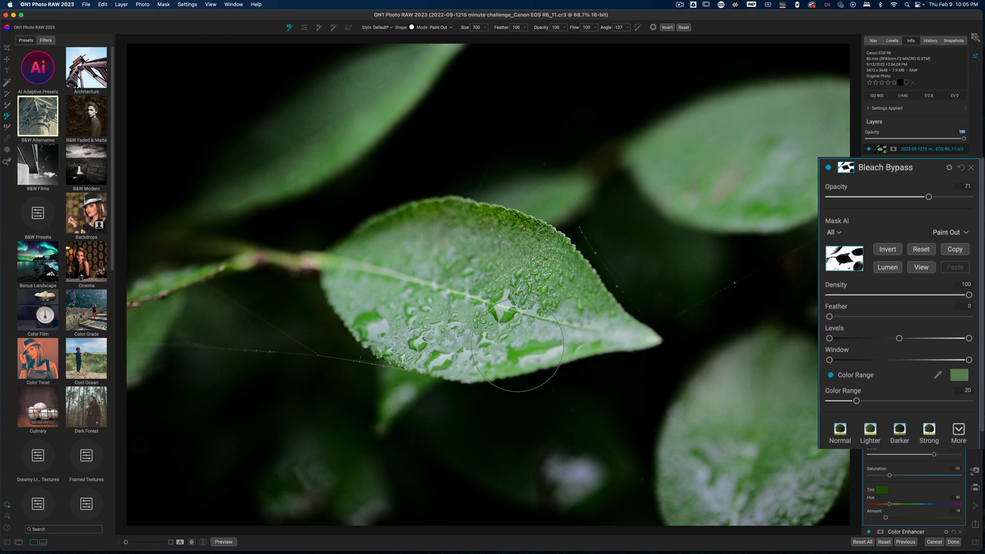
{"action": "mouse_move", "coordinate": [471, 312]}
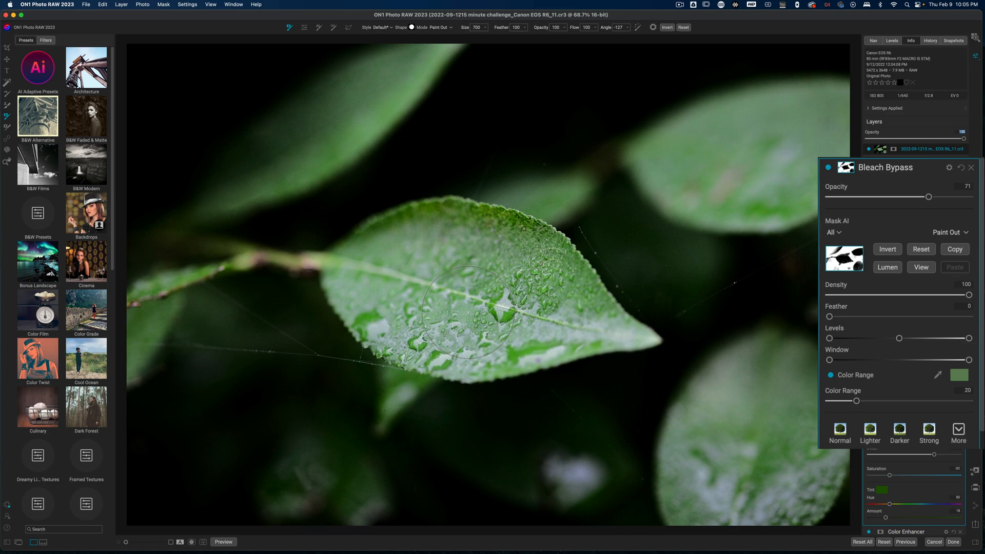
{"action": "mouse_move", "coordinate": [519, 328]}
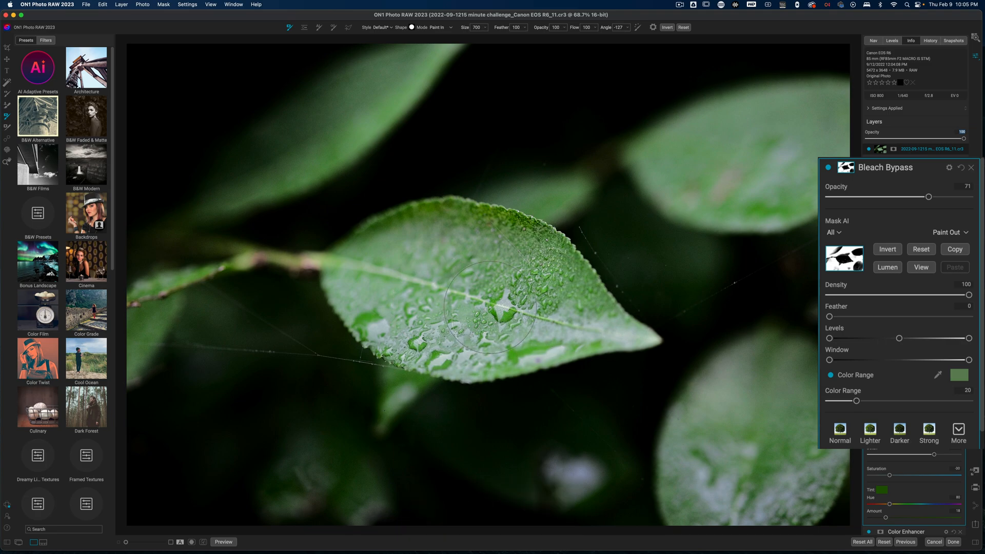
{"action": "mouse_move", "coordinate": [518, 311]}
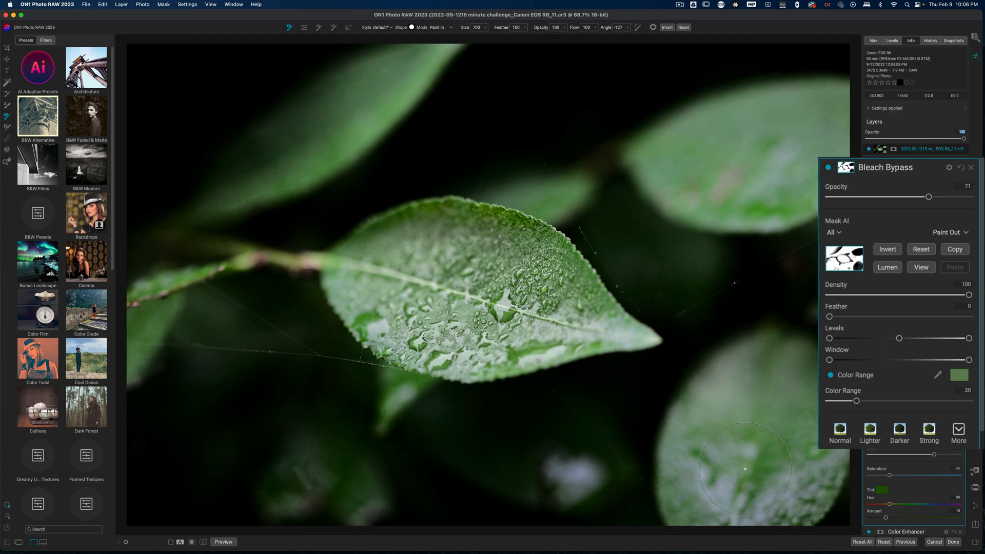
Undo and redo brush strokes on the Bleach Bypass mask over the leaves.
{"action": "key", "text": "cmd+z"}
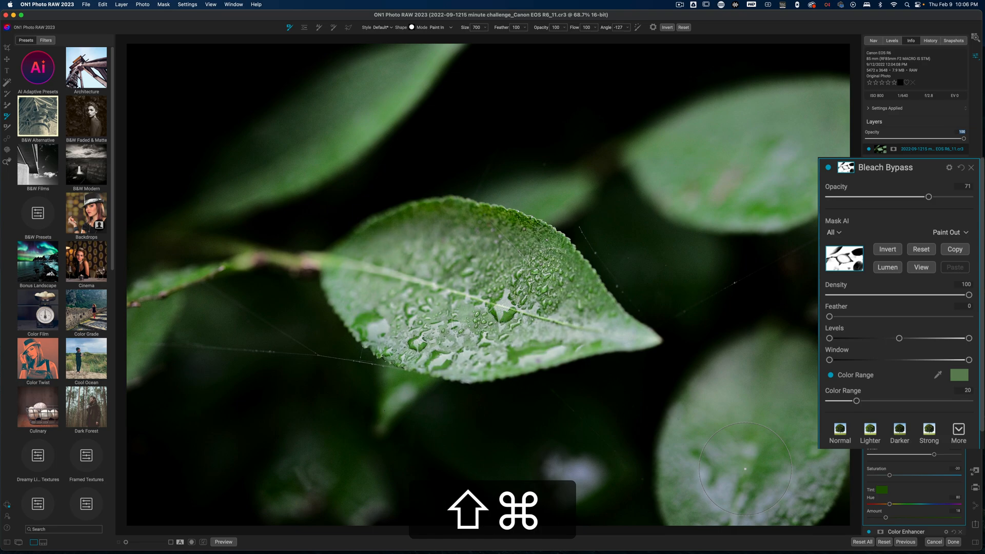
{"action": "key", "text": "shift+cmd+z"}
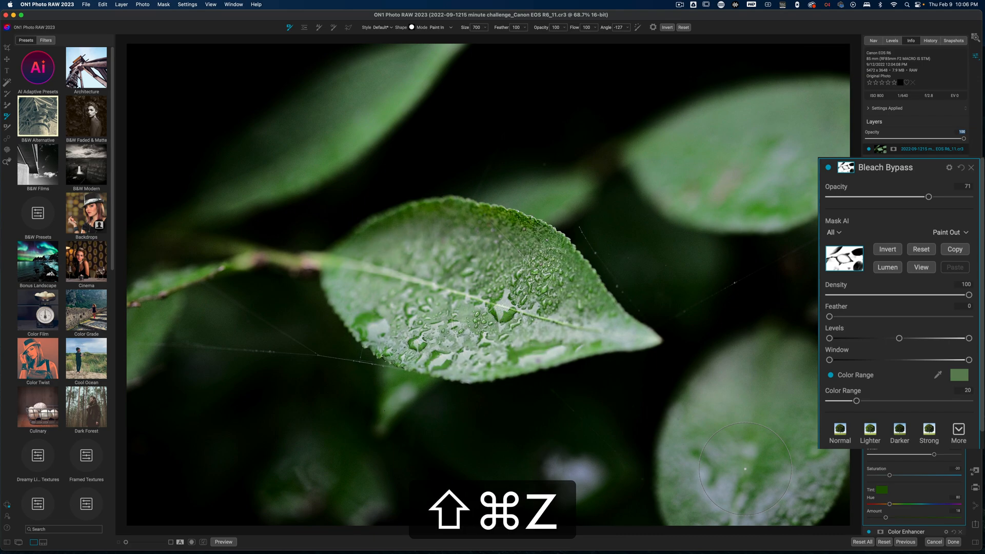
{"action": "key", "text": "shift+cmd+z"}
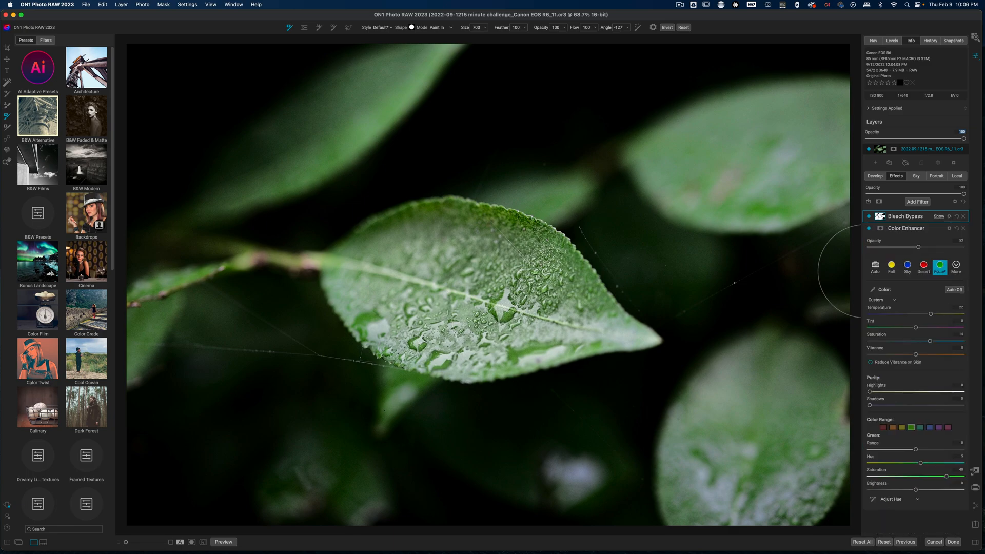
Add a Tone Enhancer filter and drag its exposure down to a very dark level.
{"action": "left_click", "coordinate": [917, 201]}
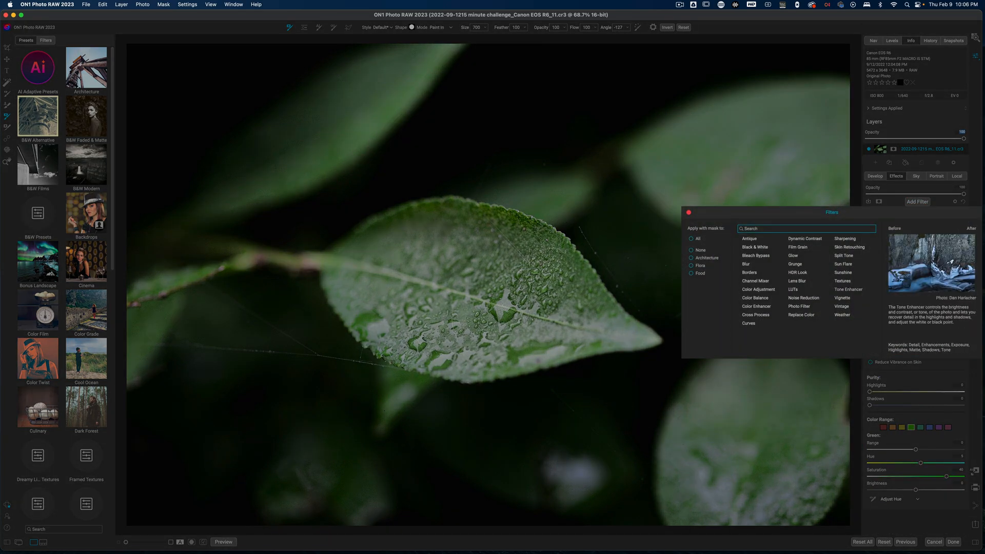
{"action": "left_click", "coordinate": [848, 289]}
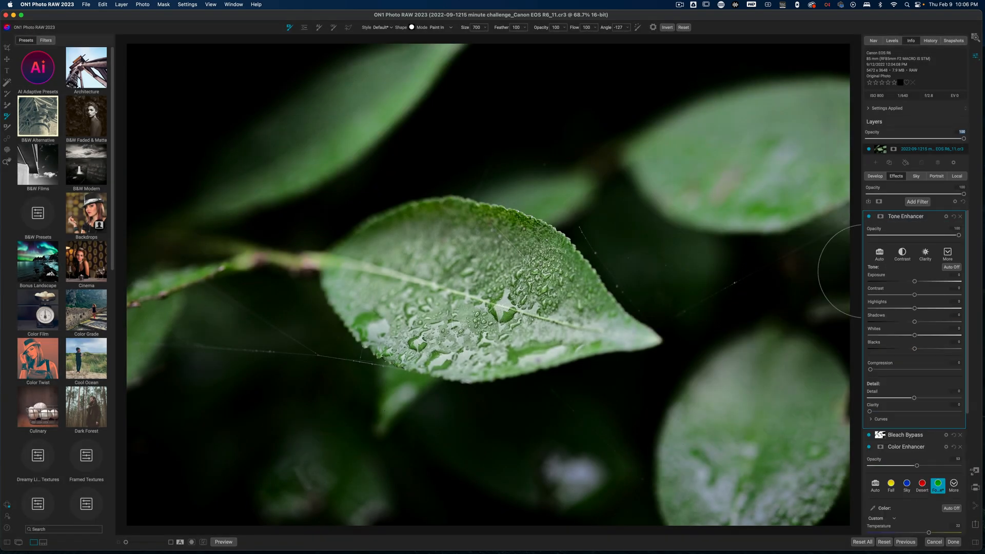
{"action": "mouse_move", "coordinate": [841, 300]}
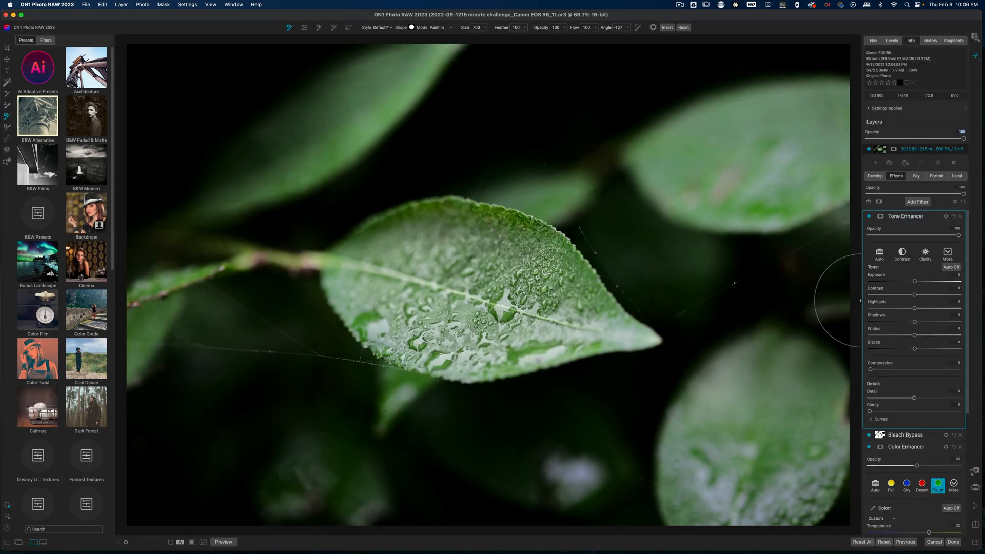
{"action": "left_click_drag", "start_coordinate": [915, 280], "coordinate": [928, 280]}
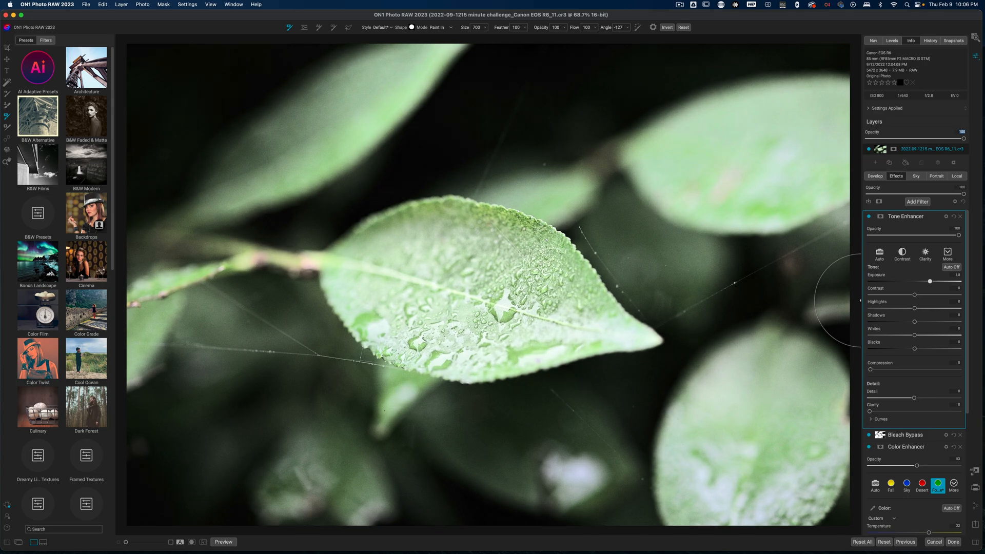
{"action": "left_click_drag", "start_coordinate": [928, 280], "coordinate": [916, 280]}
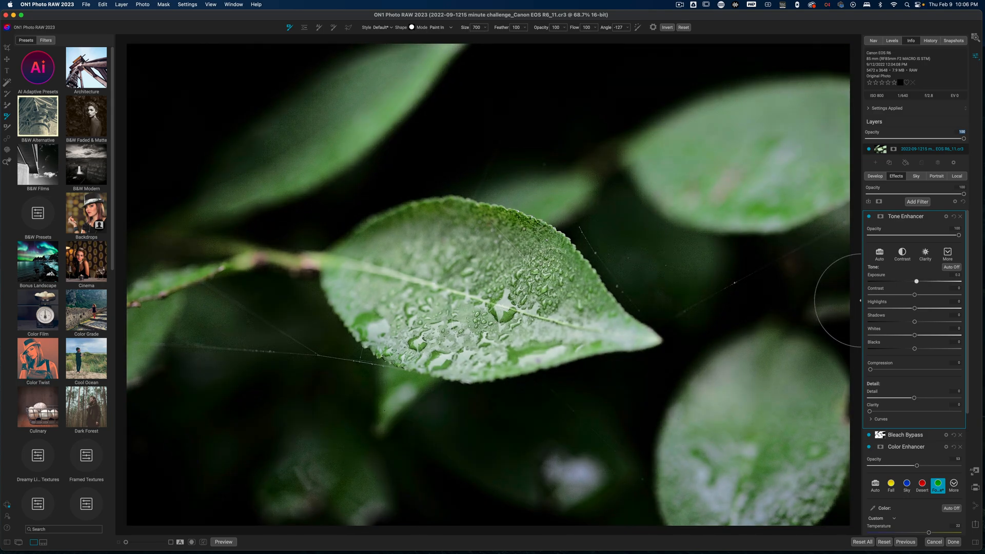
{"action": "left_click_drag", "start_coordinate": [916, 281], "coordinate": [901, 281]}
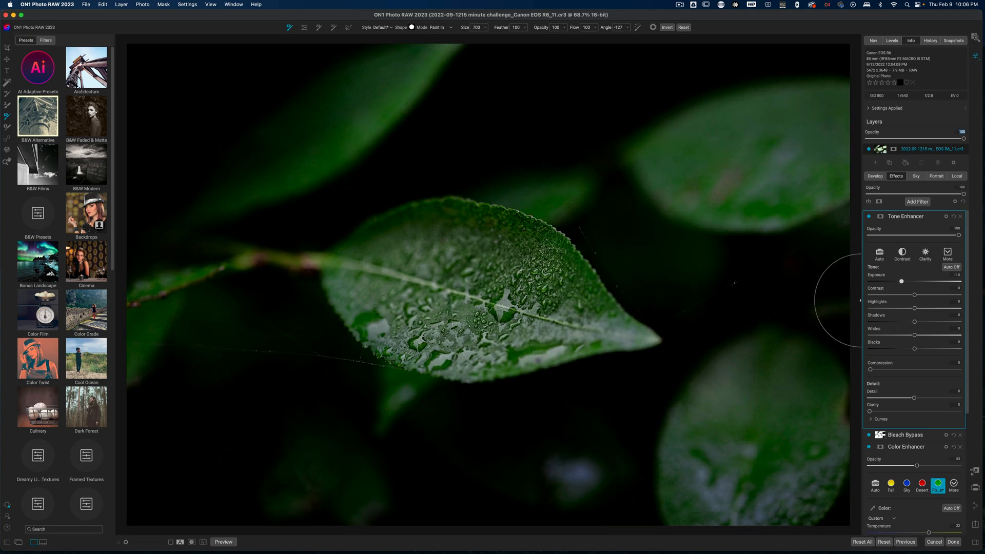
{"action": "left_click_drag", "start_coordinate": [901, 282], "coordinate": [897, 282]}
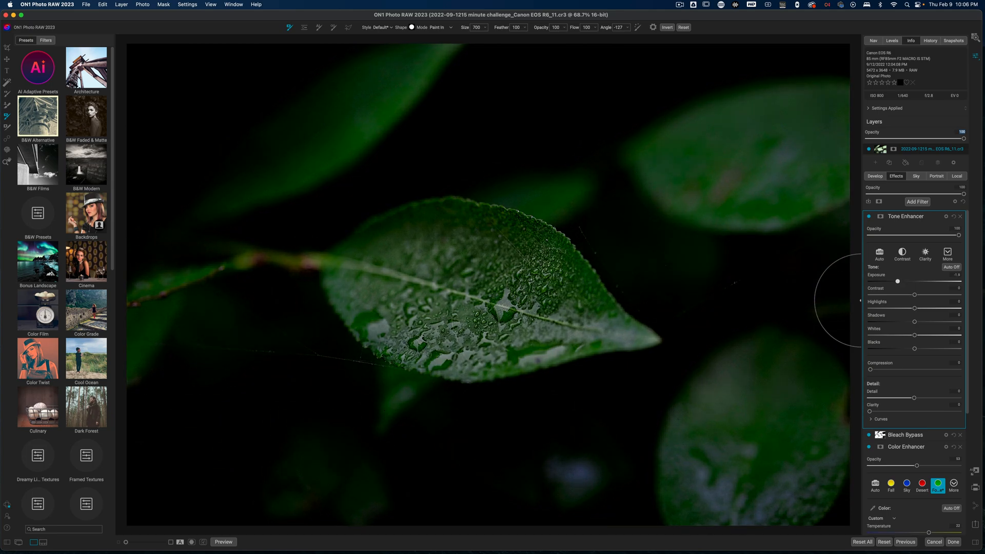
{"action": "left_click_drag", "start_coordinate": [897, 280], "coordinate": [895, 281]}
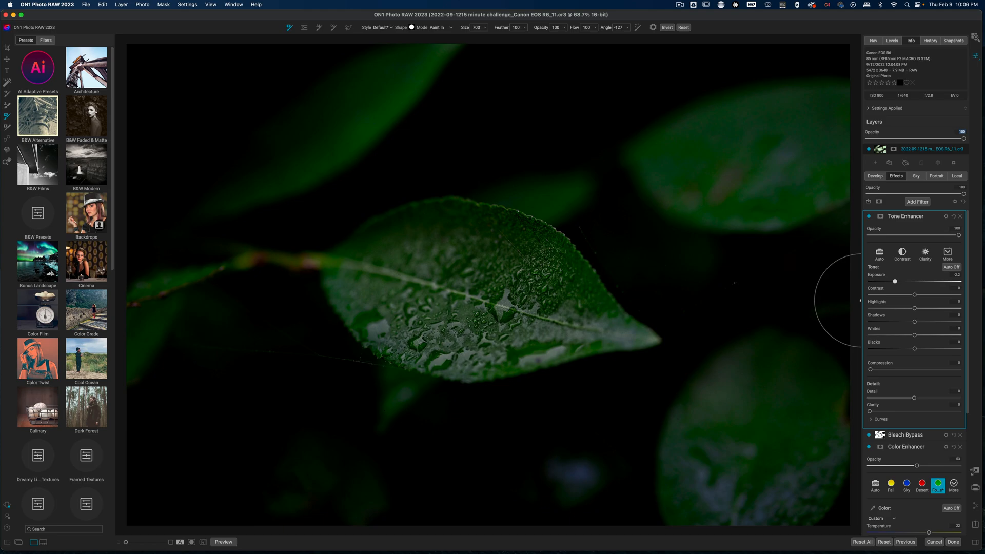
{"action": "mouse_move", "coordinate": [895, 281]}
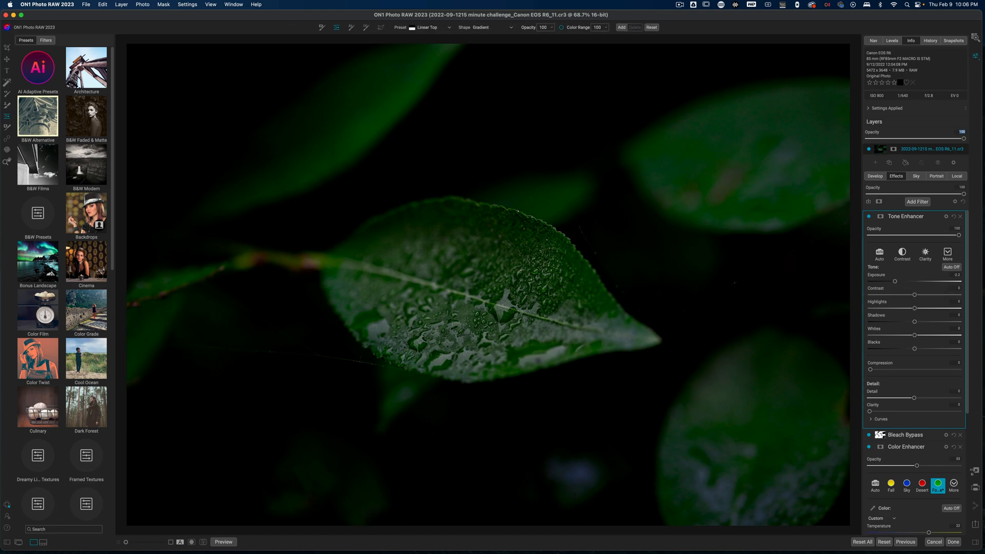
Place a Reflected Gradient mask across the leaf band on the Tone Enhancer.
{"action": "left_click", "coordinate": [500, 28]}
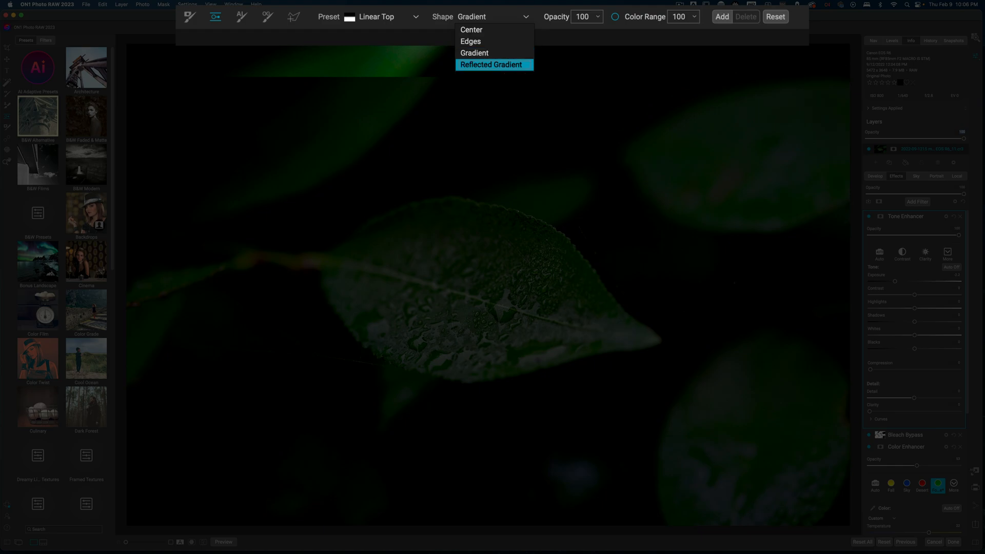
{"action": "left_click", "coordinate": [492, 64]}
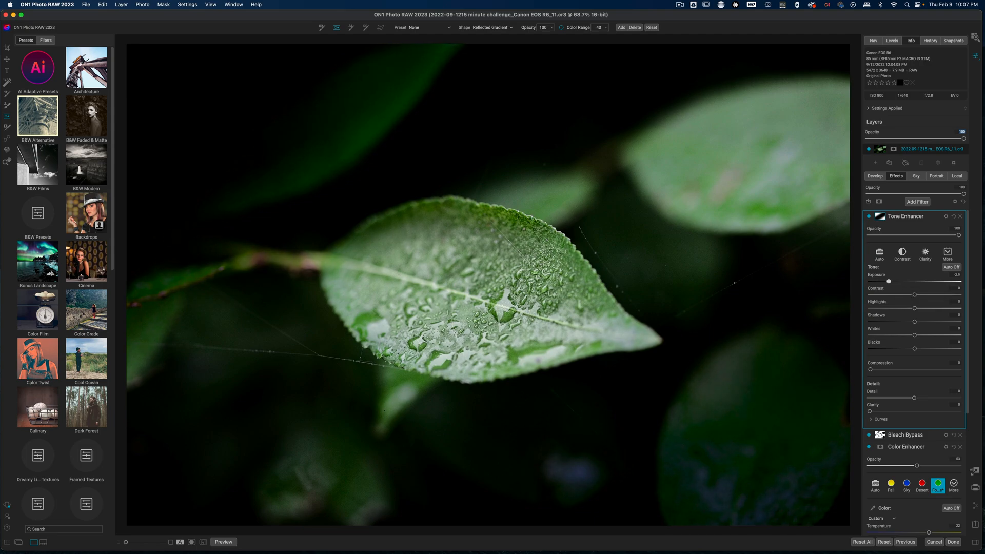
{"action": "left_click_drag", "start_coordinate": [888, 280], "coordinate": [883, 281]}
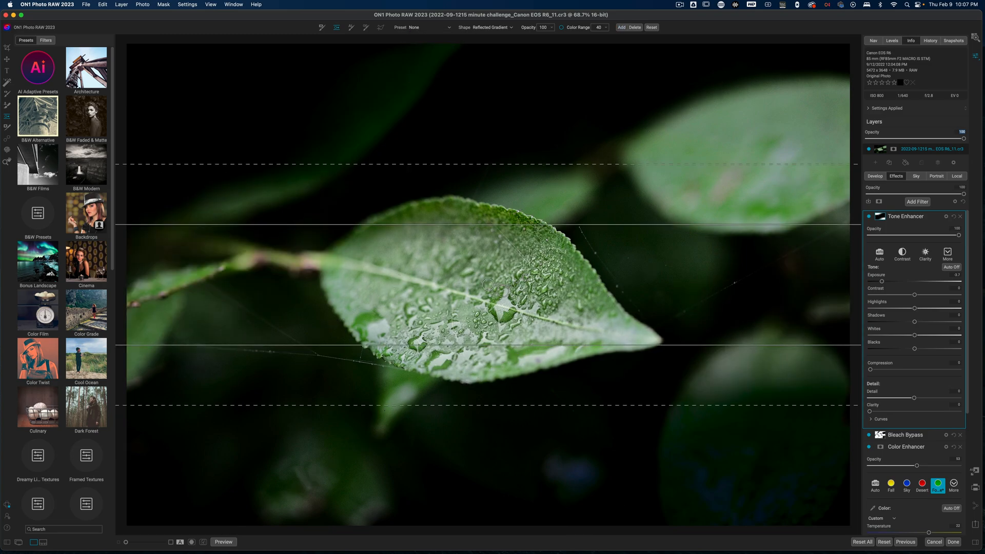
{"action": "left_click", "coordinate": [426, 27]}
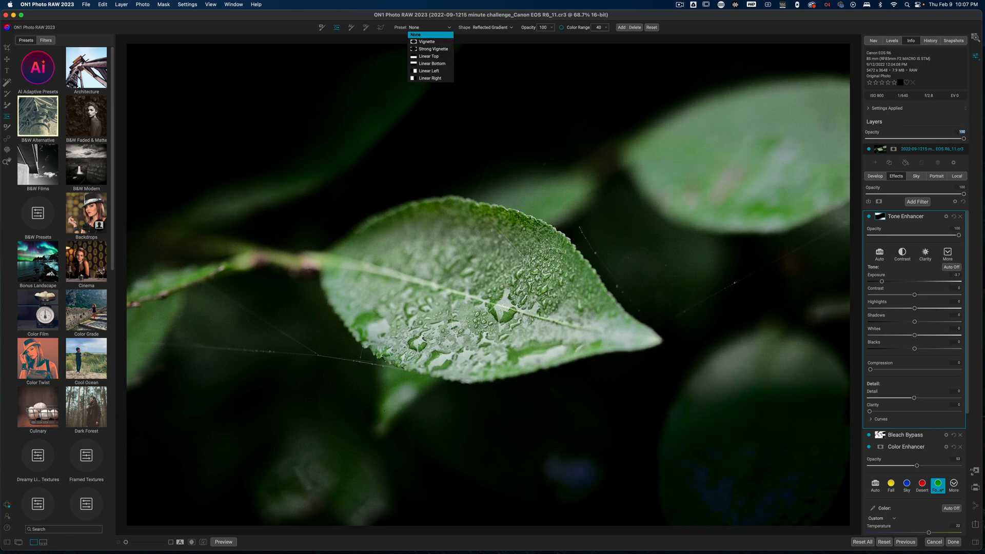
{"action": "mouse_move", "coordinate": [430, 64]}
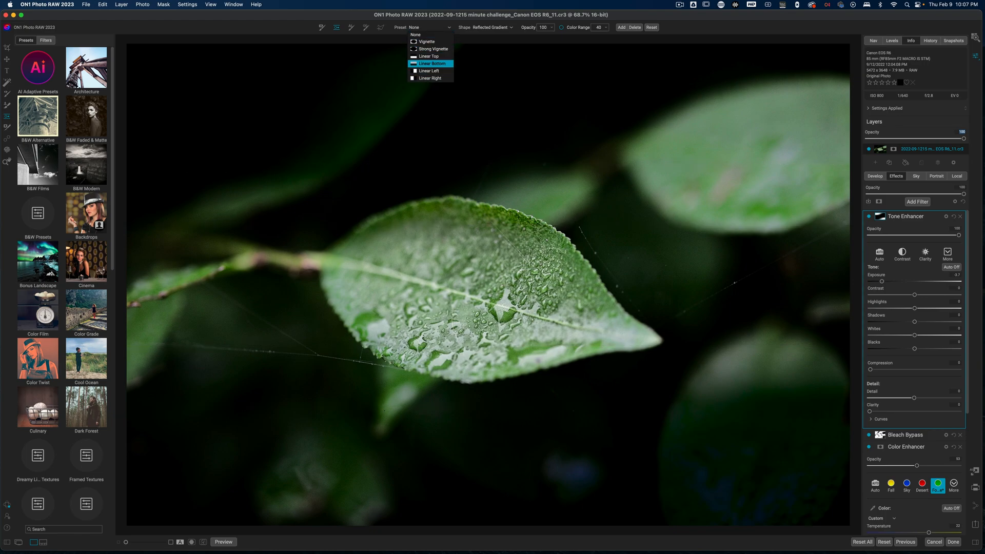
{"action": "left_click", "coordinate": [430, 70]}
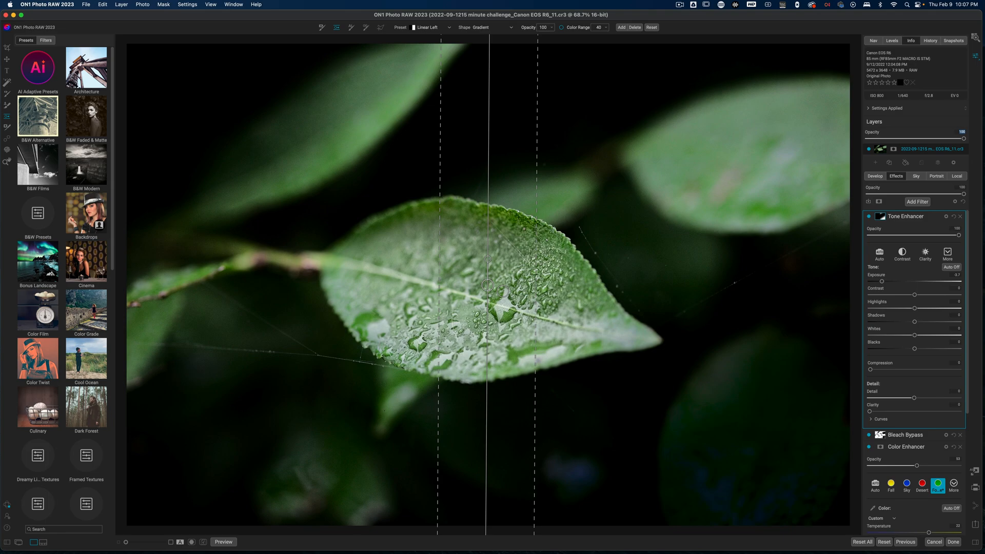
{"action": "left_click_drag", "start_coordinate": [487, 284], "coordinate": [551, 284]}
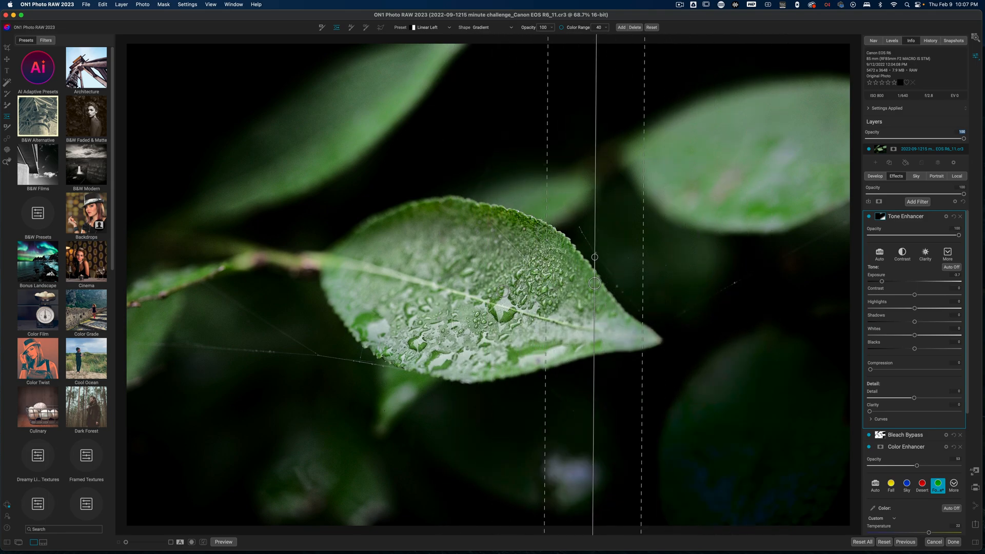
{"action": "left_click_drag", "start_coordinate": [593, 283], "coordinate": [666, 284]}
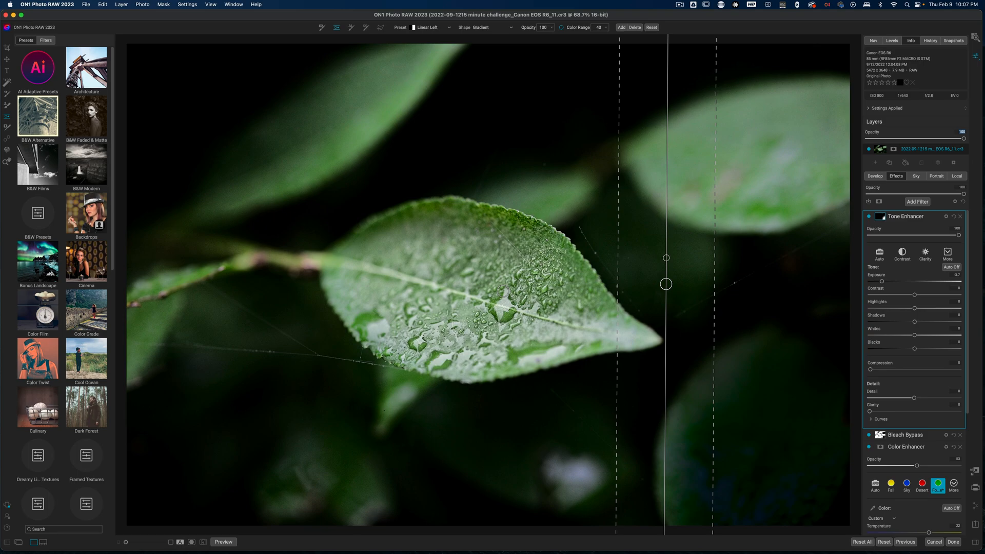
{"action": "key", "text": "cmd+z"}
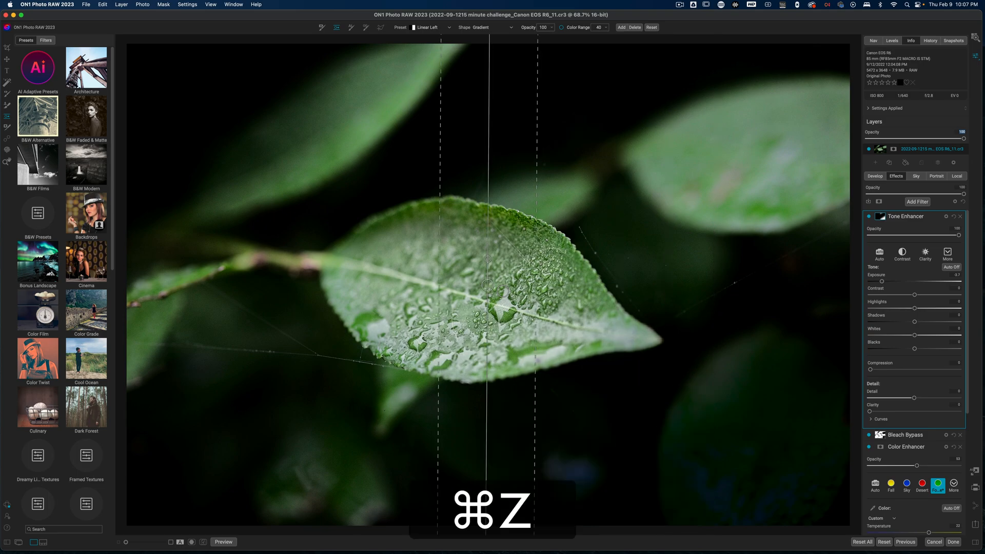
{"action": "key", "text": "cmd+z"}
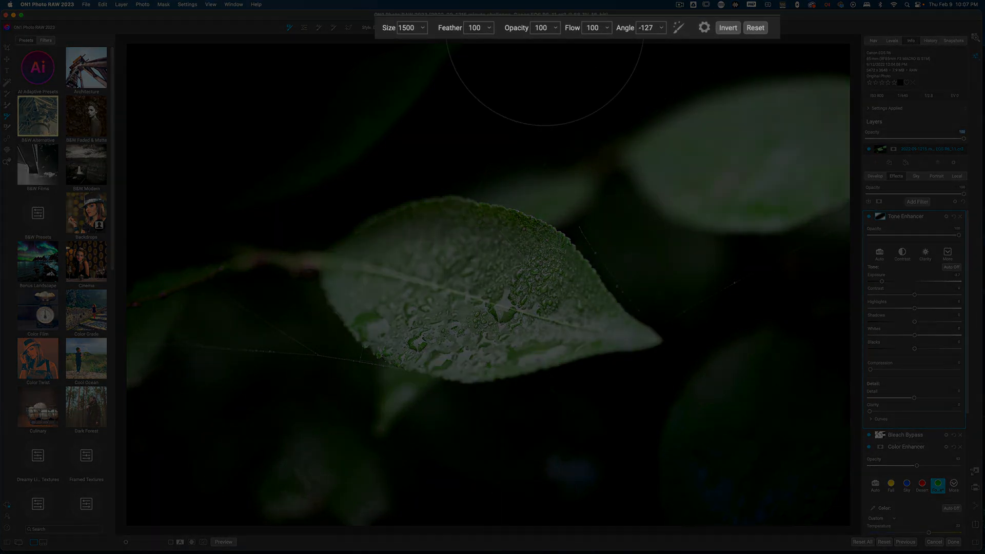
Set brush opacity to 37 and lower the Tone Enhancer opacity to about 75.
{"action": "left_click", "coordinate": [543, 27]}
{"action": "type", "text": "37"}
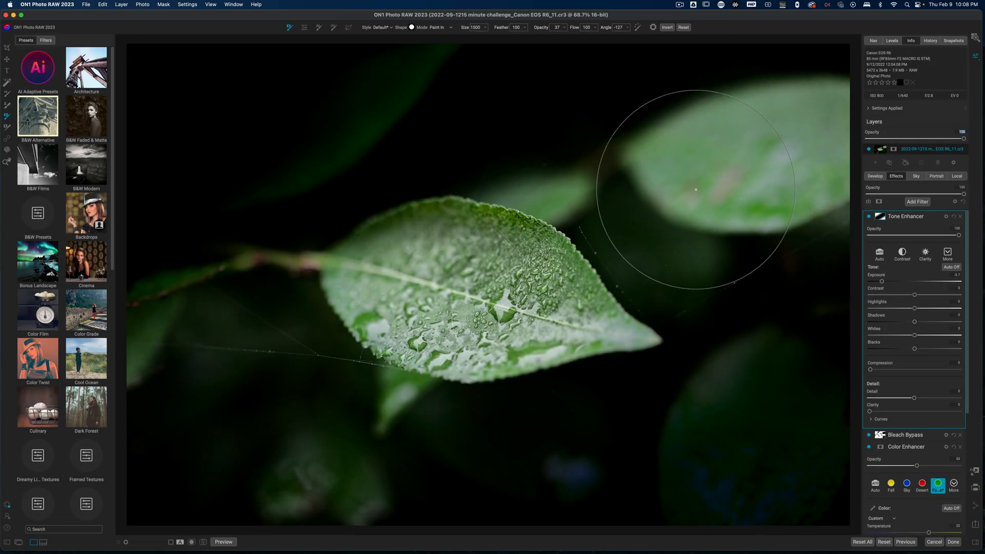
{"action": "mouse_move", "coordinate": [779, 325]}
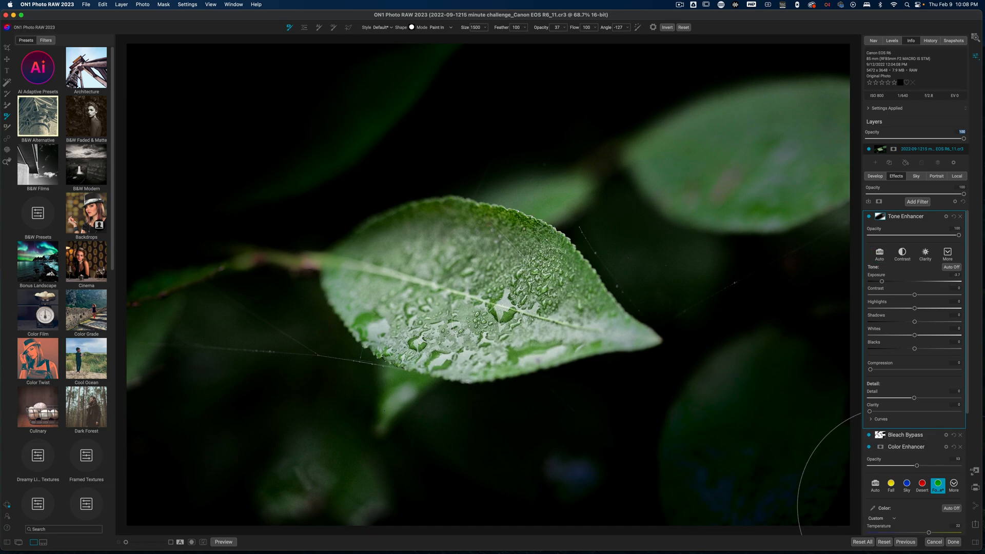
{"action": "left_click_drag", "start_coordinate": [963, 235], "coordinate": [946, 235]}
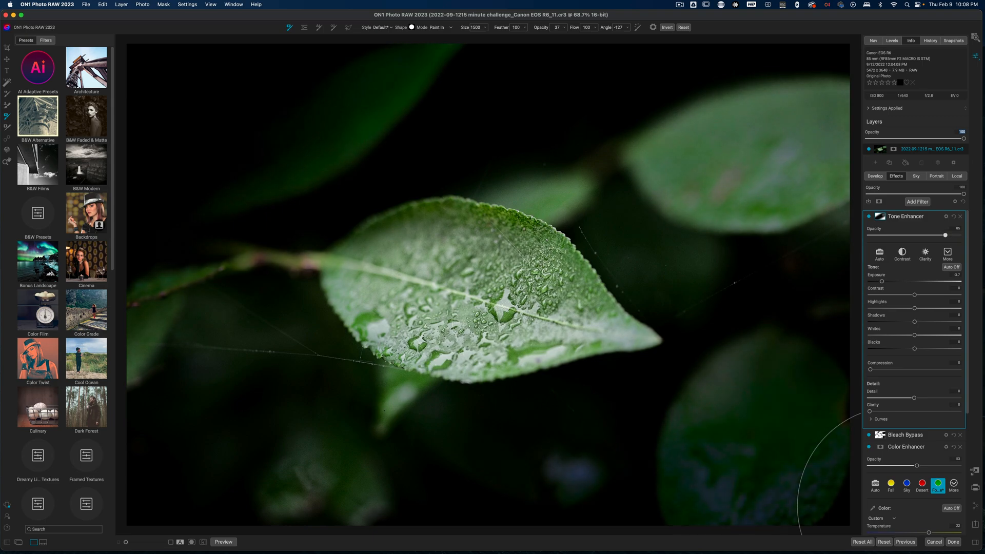
{"action": "left_click_drag", "start_coordinate": [946, 235], "coordinate": [922, 234]}
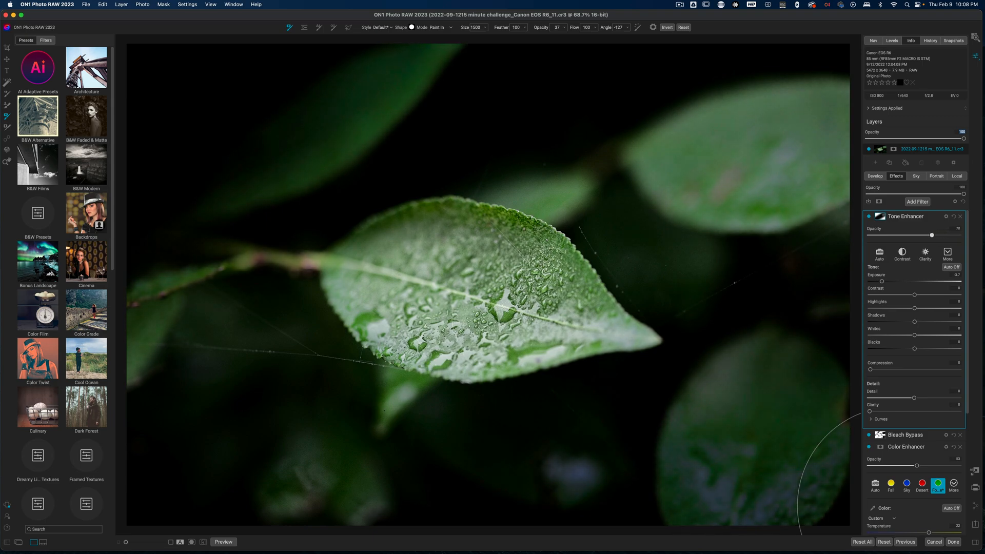
{"action": "left_click_drag", "start_coordinate": [933, 234], "coordinate": [929, 234]}
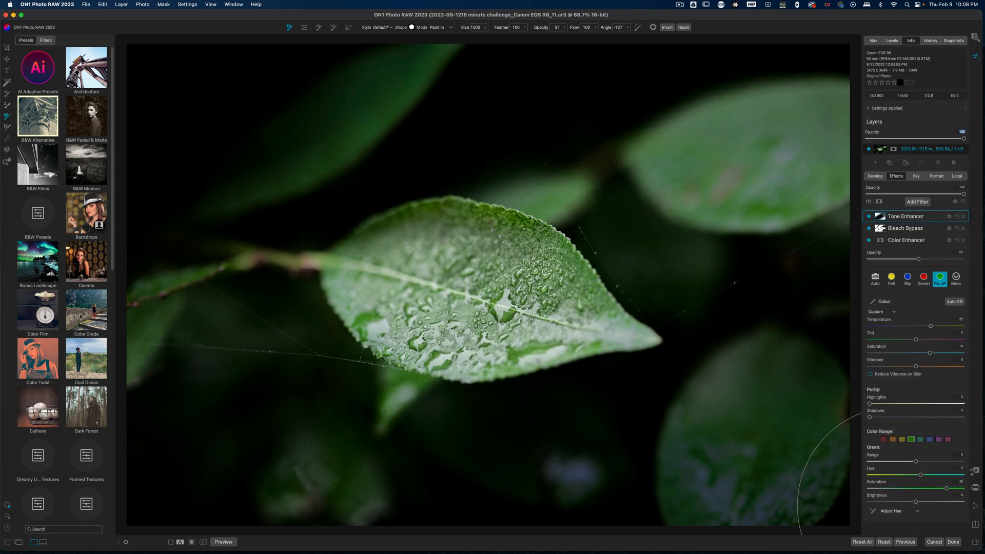
Add a Dynamic Contrast filter and begin masking it onto the leaf.
{"action": "left_click", "coordinate": [917, 201]}
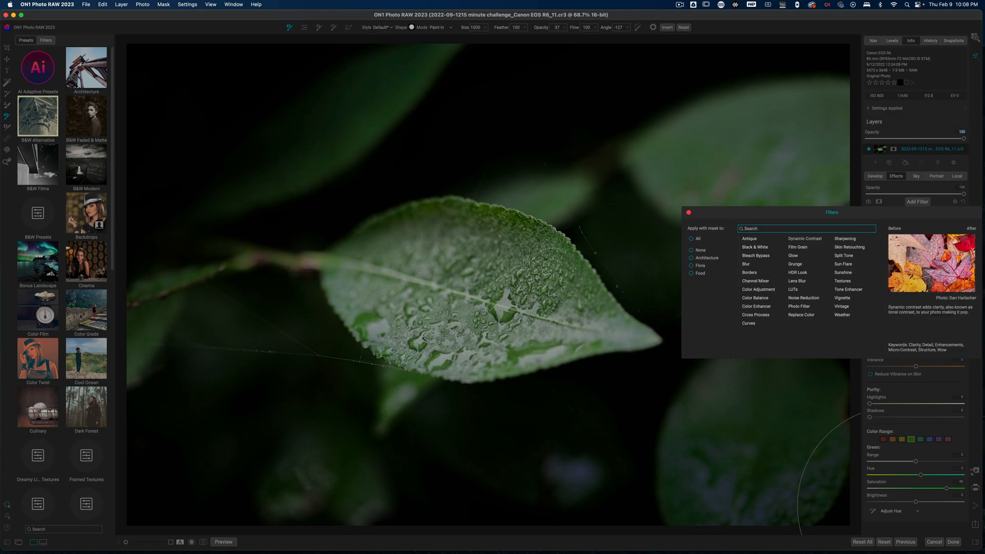
{"action": "left_click", "coordinate": [805, 239]}
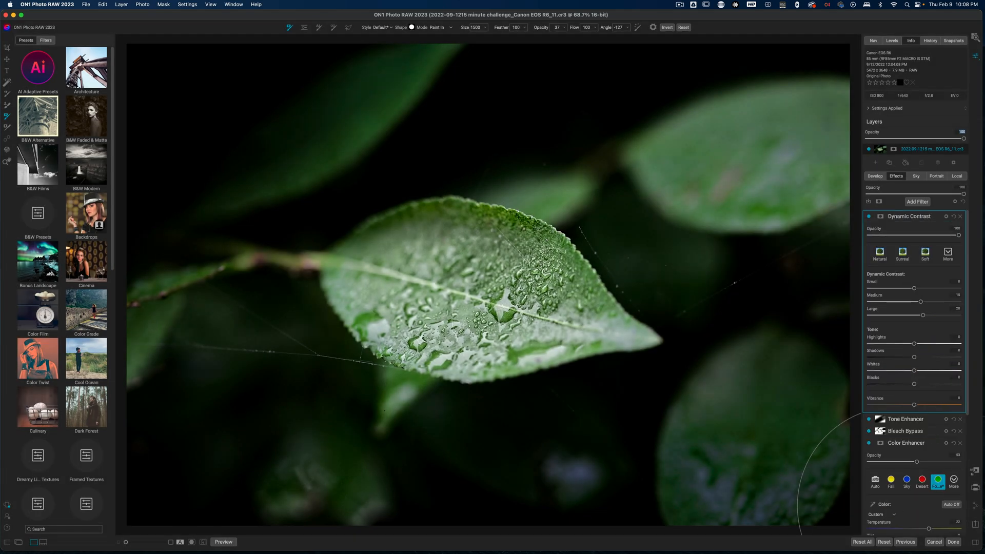
{"action": "mouse_move", "coordinate": [796, 239]}
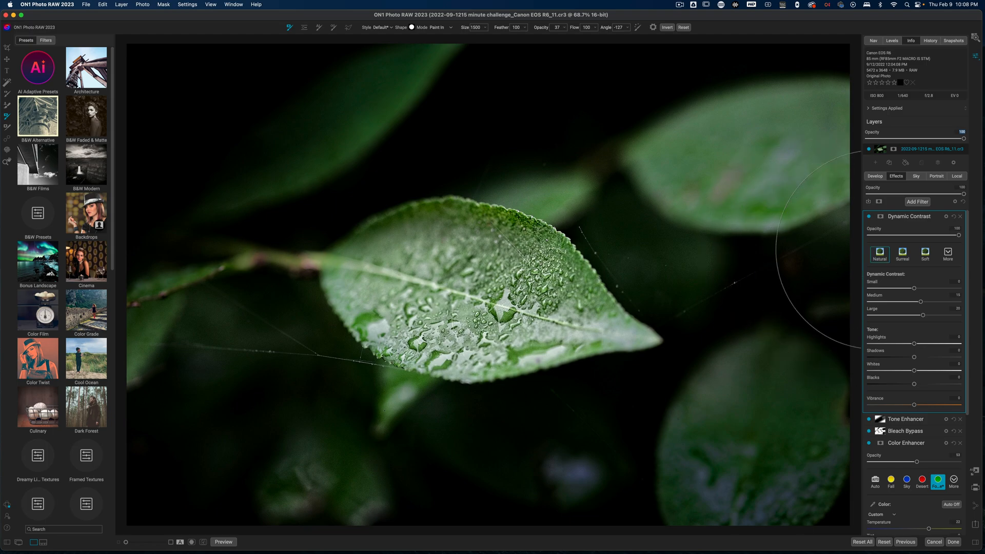
{"action": "left_click", "coordinate": [883, 216]}
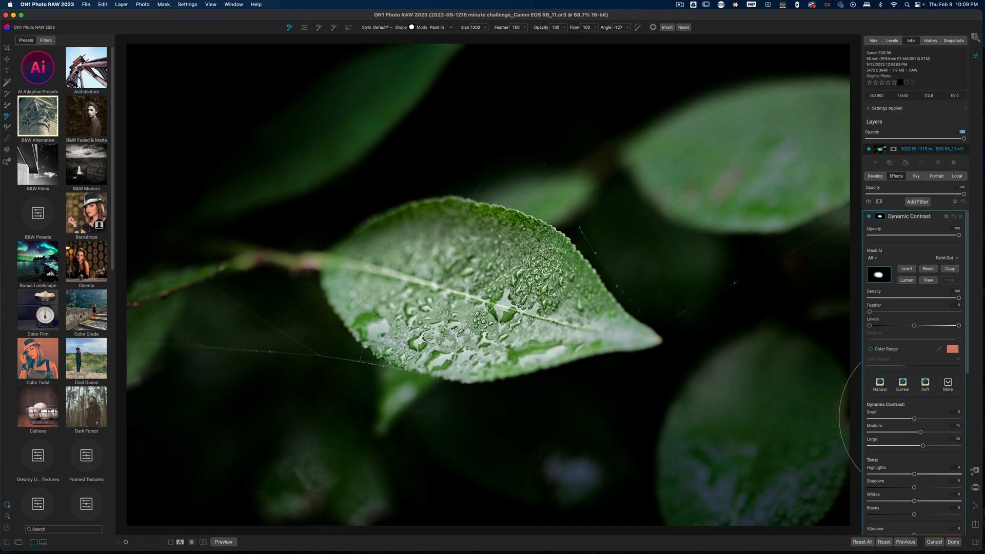
{"action": "mouse_move", "coordinate": [970, 407]}
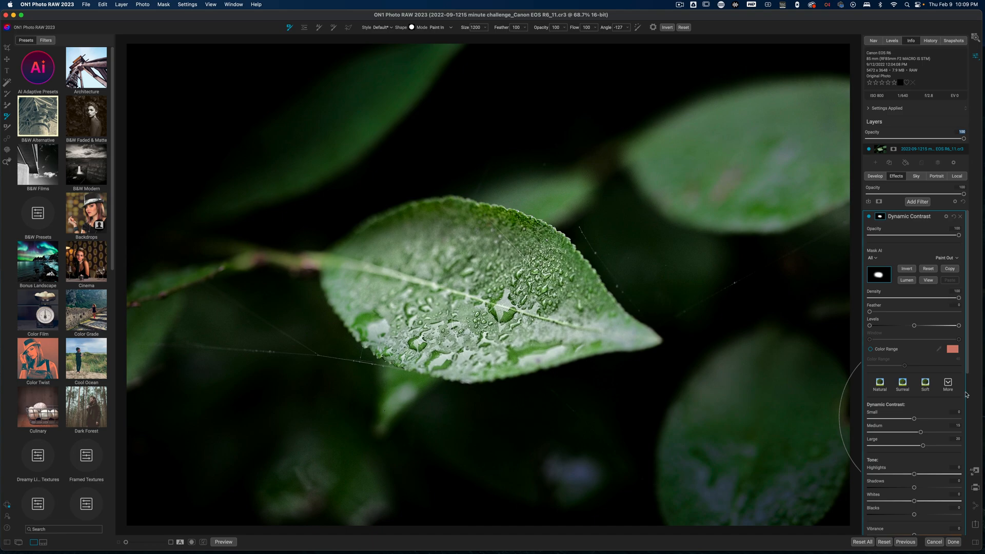